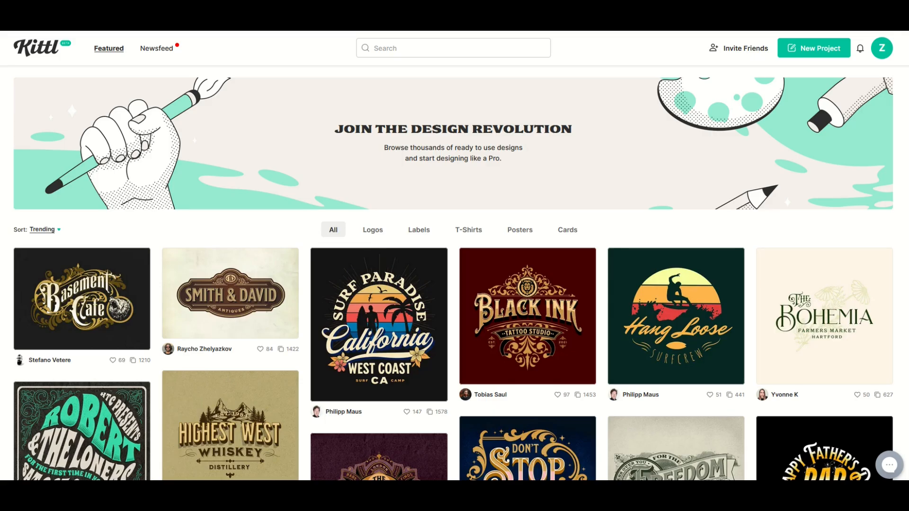
# - Browse the Featured gallery and open the Hubbub Broadcasting Corporation badge preview
pyautogui.scroll(-3)
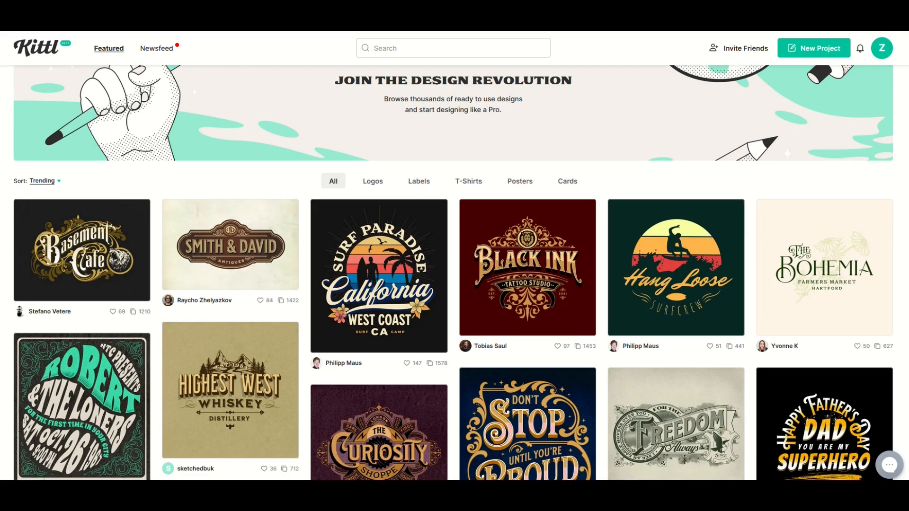
pyautogui.scroll(-3)
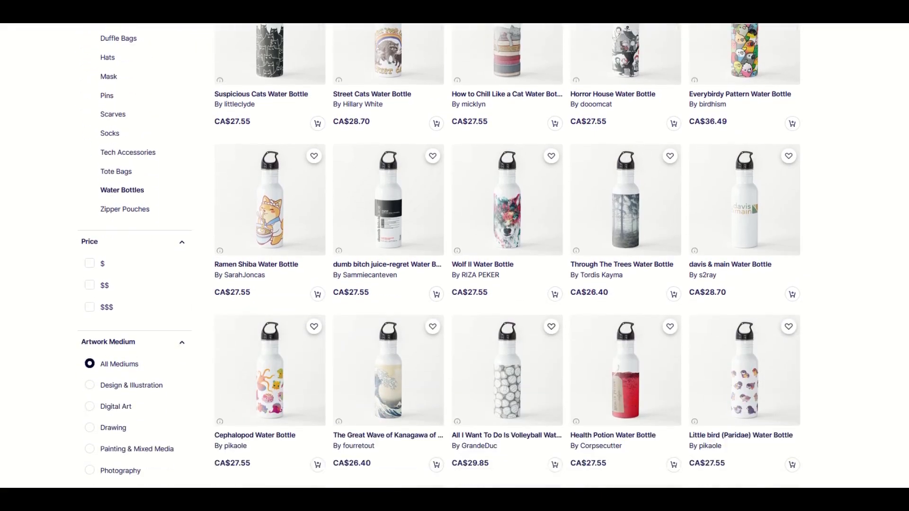
pyautogui.scroll(-3)
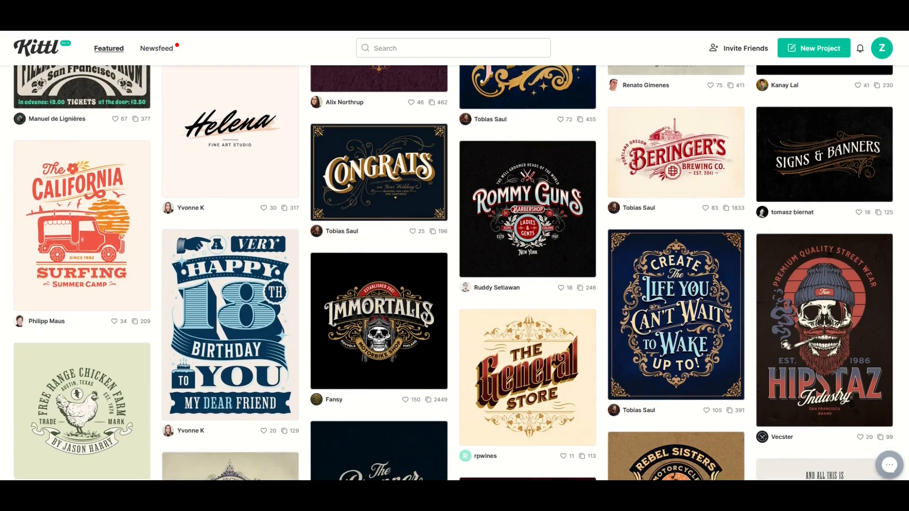
pyautogui.scroll(-3)
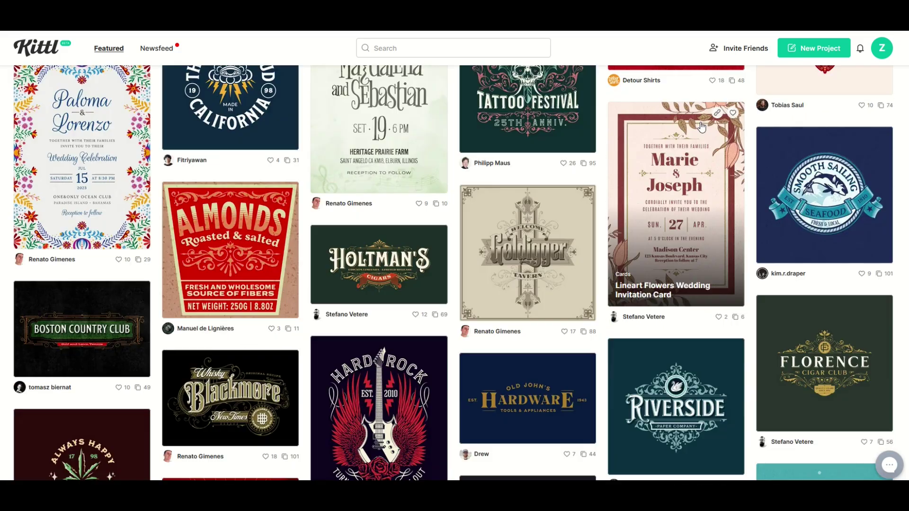
pyautogui.scroll(-3)
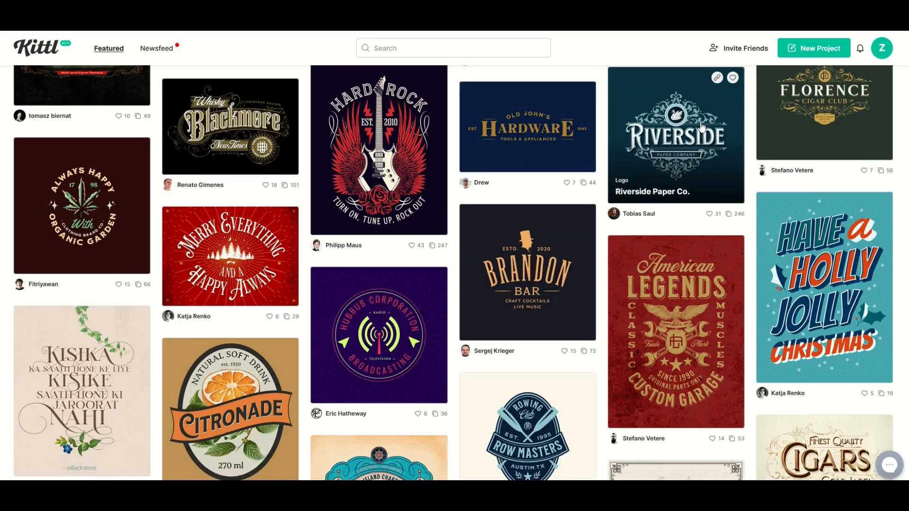
pyautogui.scroll(-3)
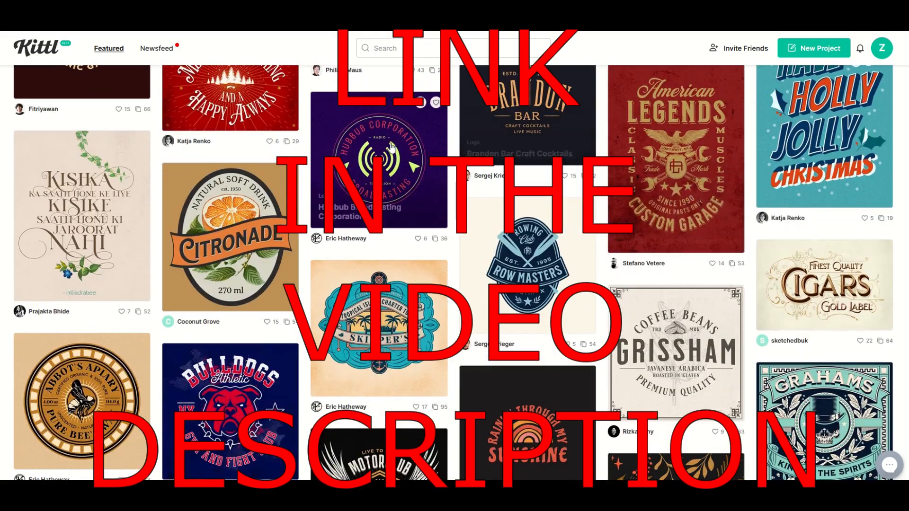
pyautogui.click(380, 159)
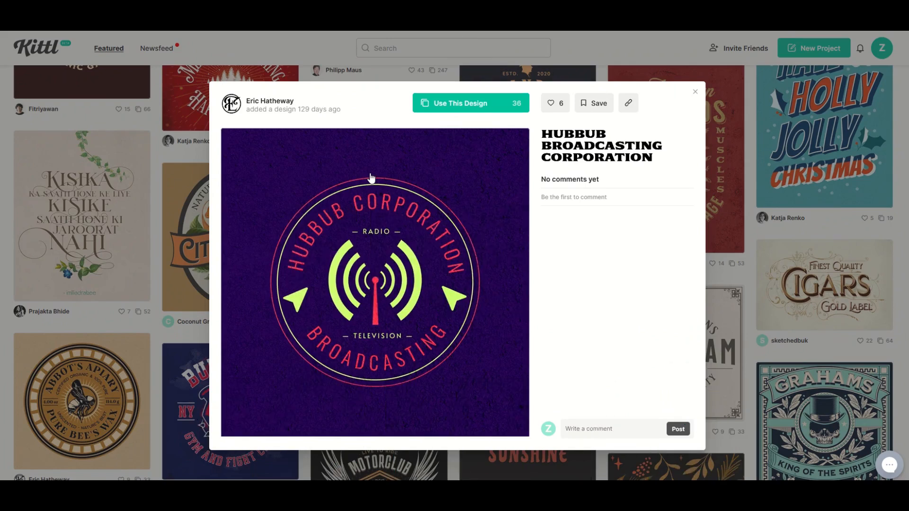
pyautogui.moveTo(360, 222)
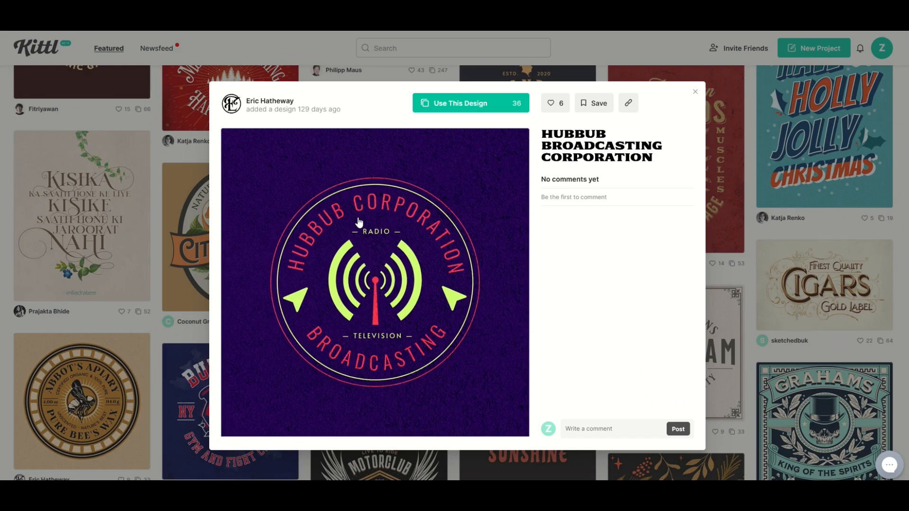
# - Edit a copy of the badge, retyping the bottom arc as ZEN WATERCOOLER and selecting the top Hubbub text
pyautogui.click(461, 103)
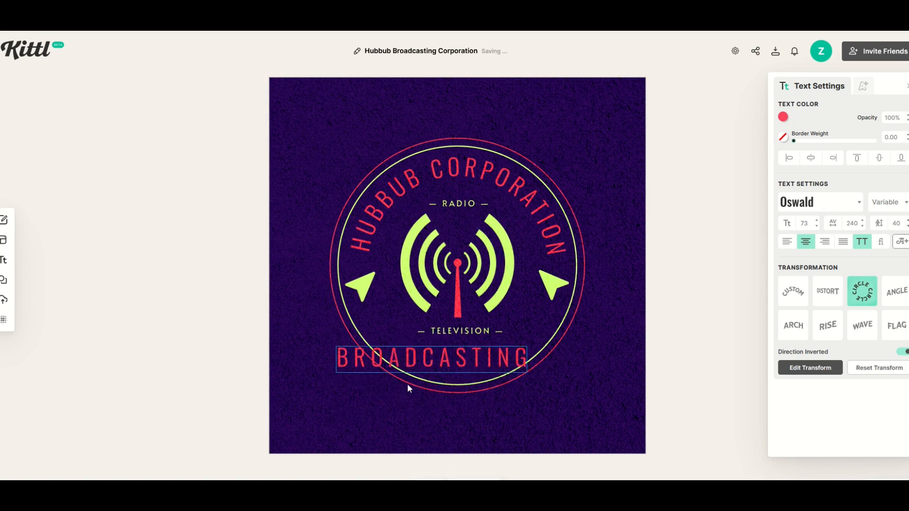
pyautogui.write('ze')
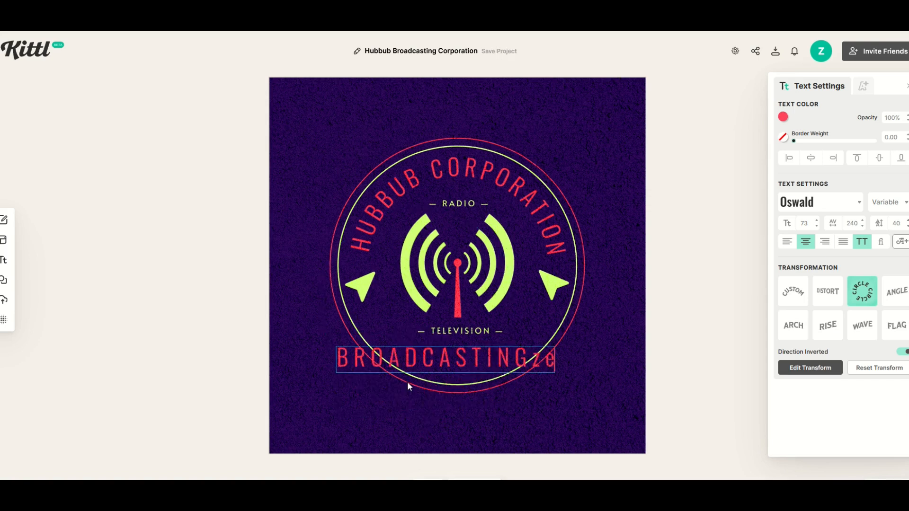
pyautogui.write('ZEN WATERCOOLER')
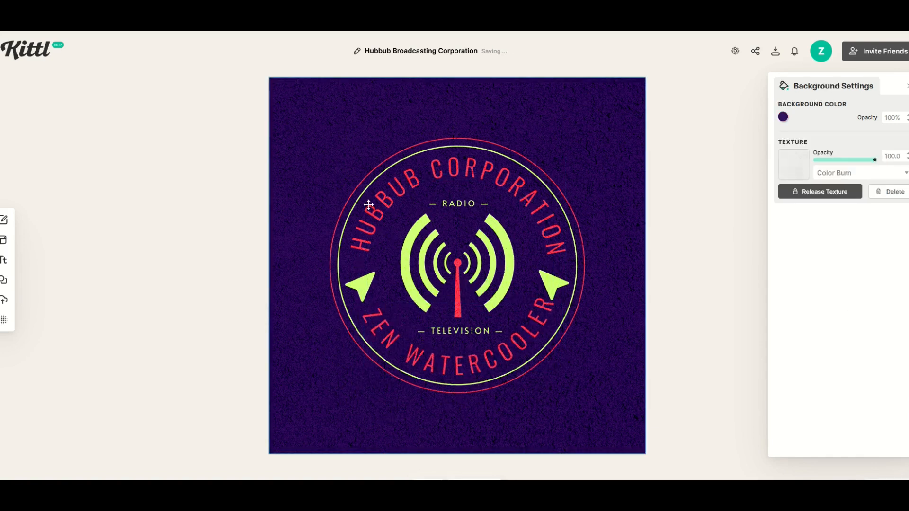
pyautogui.moveTo(438, 221)
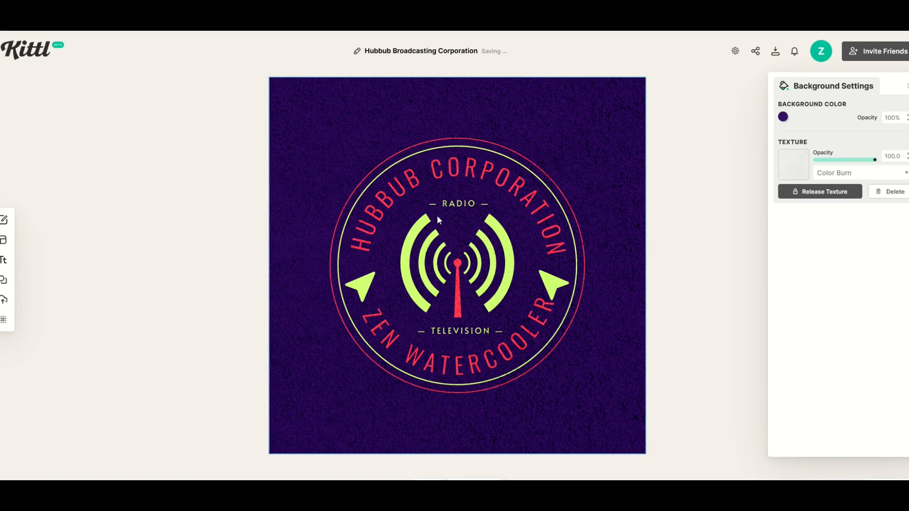
pyautogui.click(458, 174)
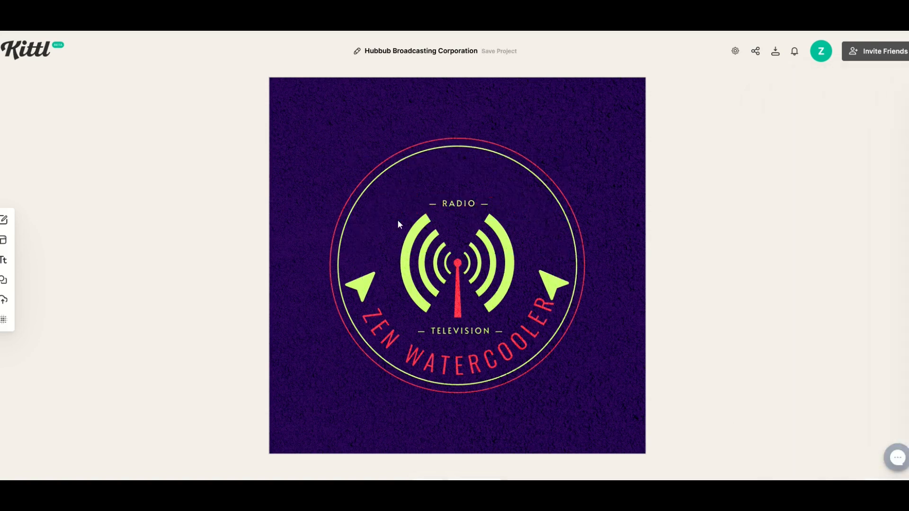
pyautogui.moveTo(443, 325)
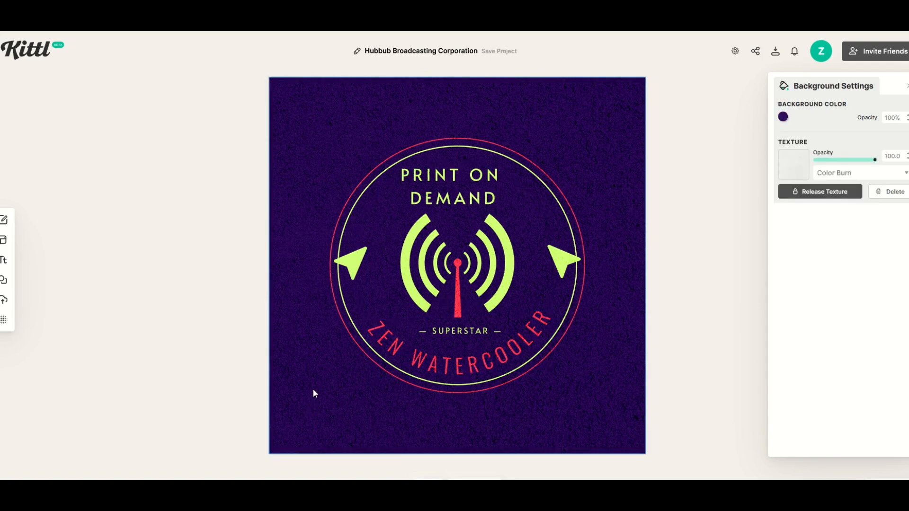
pyautogui.moveTo(396, 136)
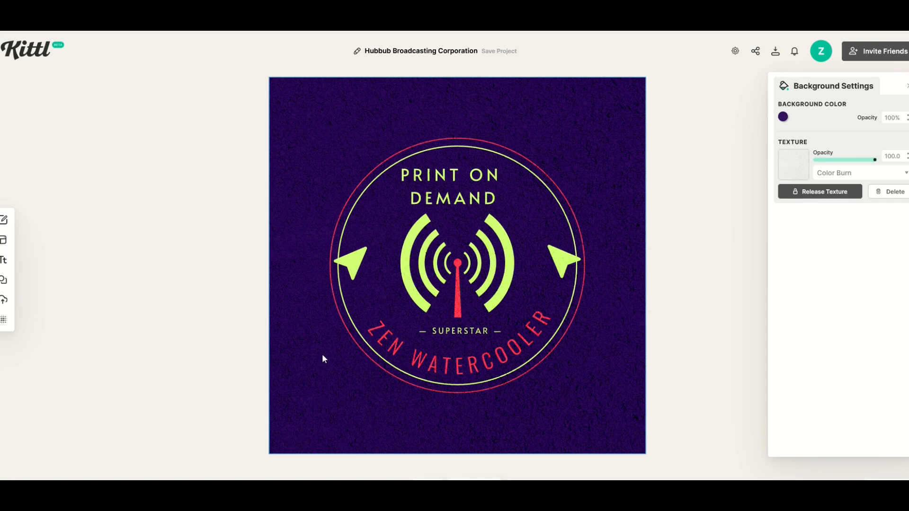
pyautogui.moveTo(711, 227)
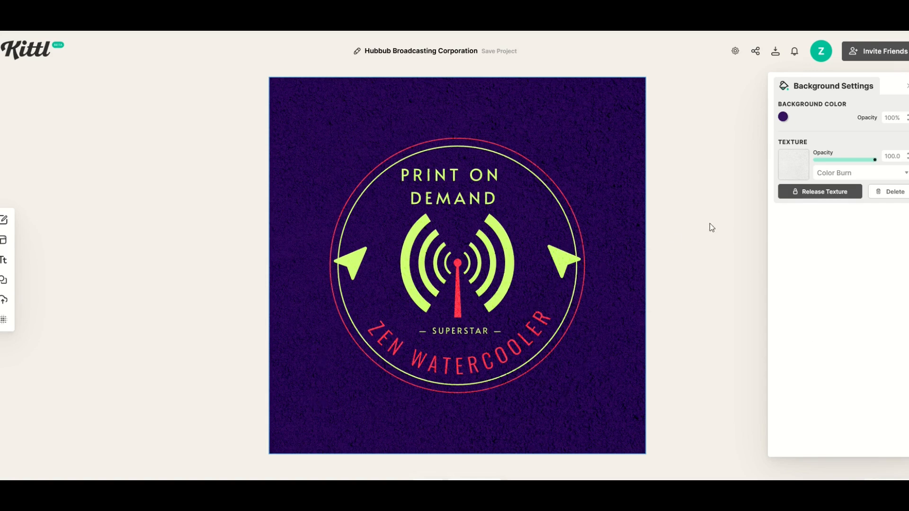
# - Release and delete the grainy texture layer, then set the background colour opacity to 0%
pyautogui.click(819, 192)
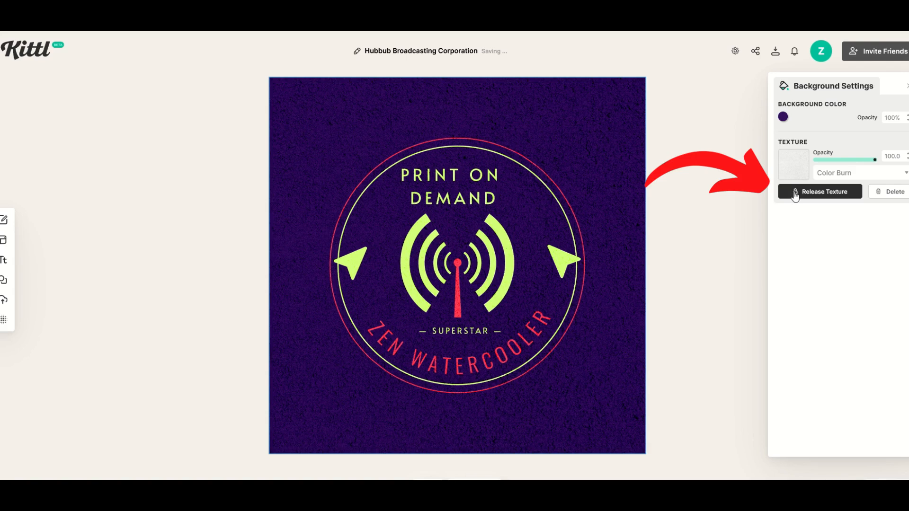
pyautogui.click(819, 192)
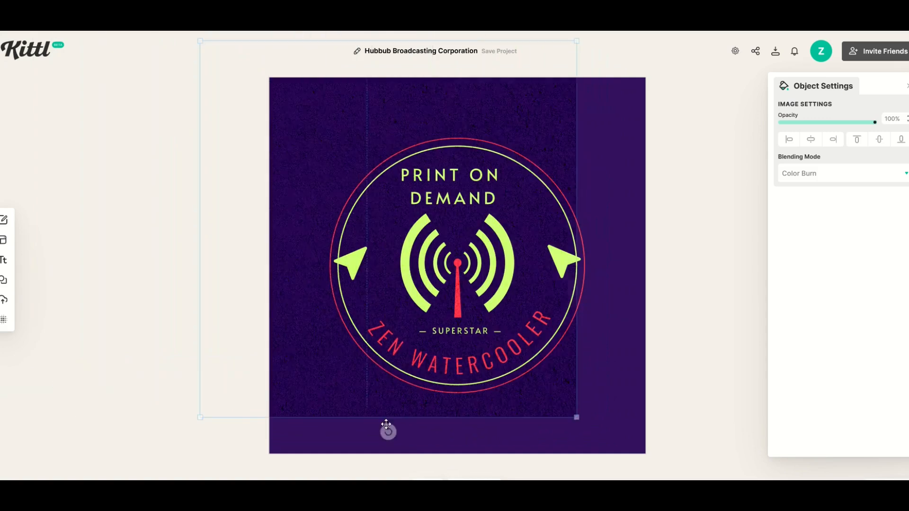
pyautogui.click(224, 418)
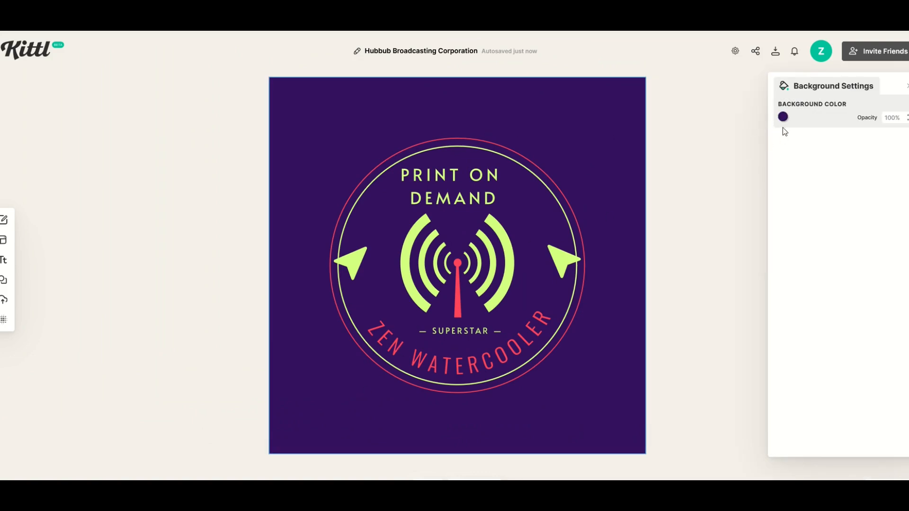
pyautogui.click(783, 118)
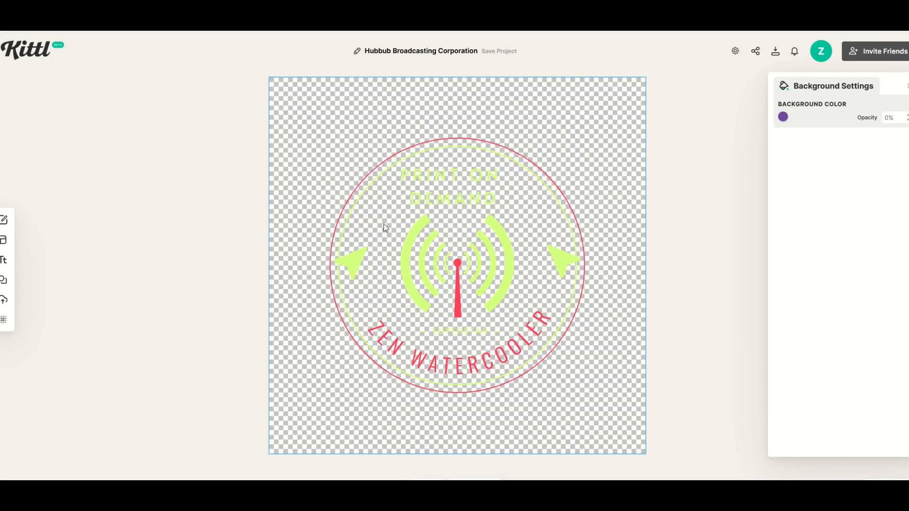
pyautogui.moveTo(323, 180)
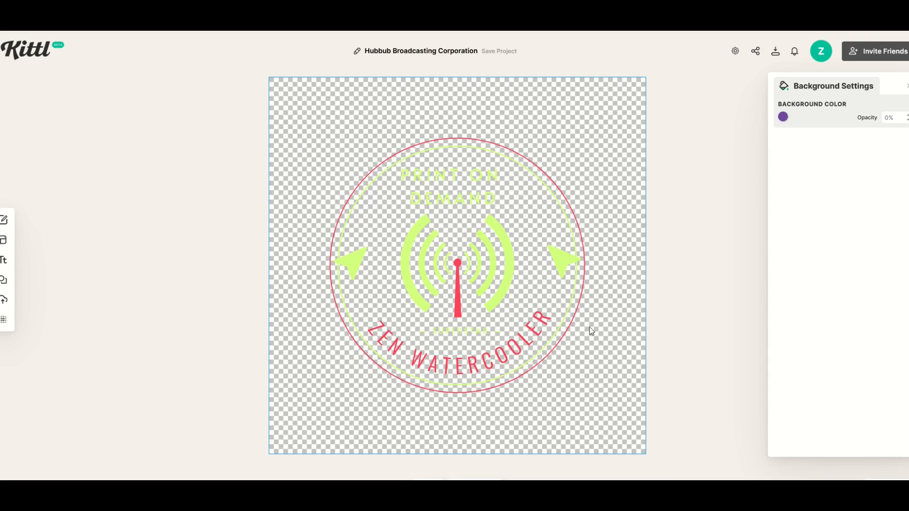
pyautogui.moveTo(562, 400)
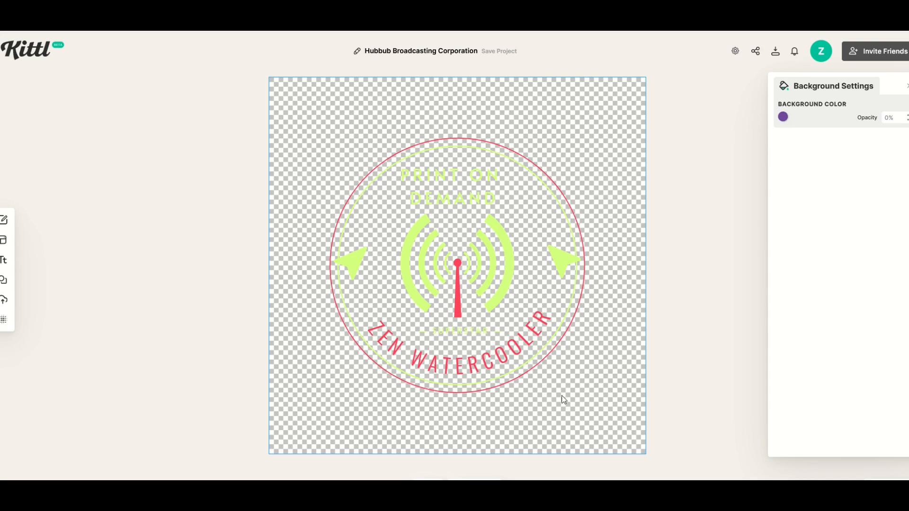
pyautogui.moveTo(325, 180)
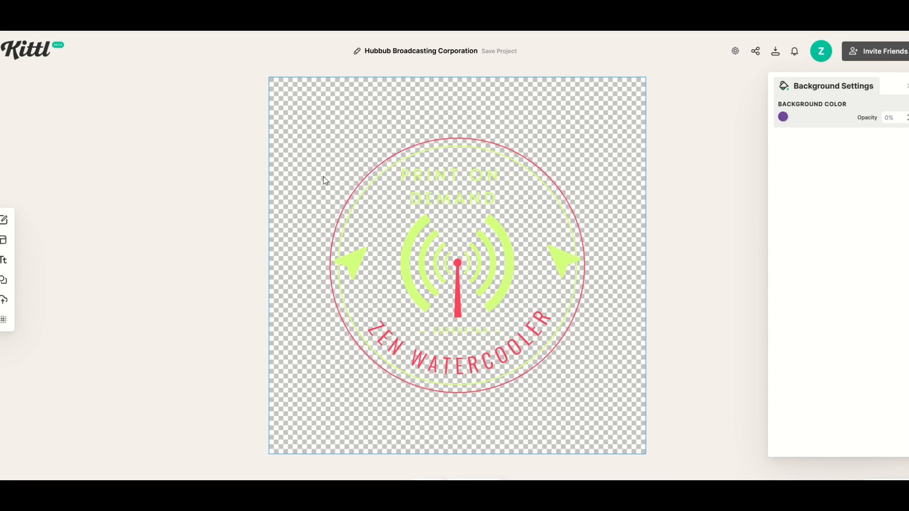
pyautogui.moveTo(775, 51)
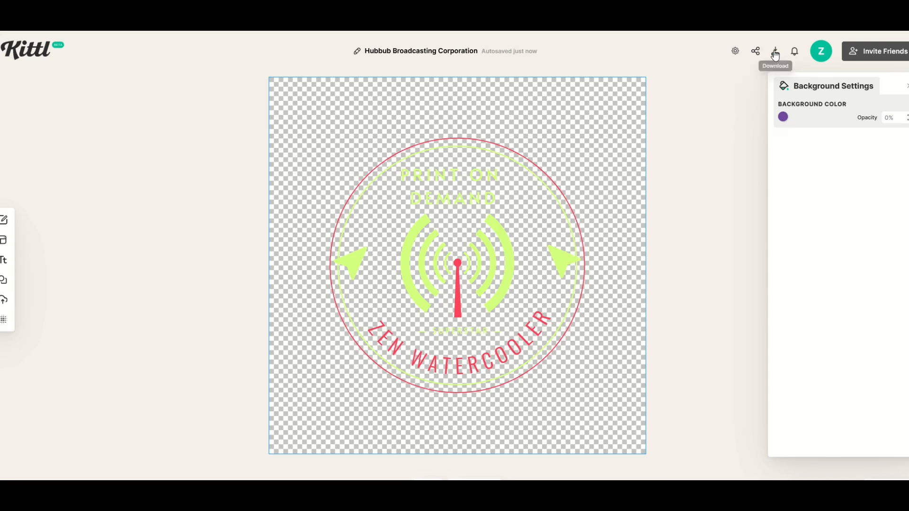
# - Export the badge as a 3000 by 3000 px PNG without background for Redbubble upload
pyautogui.click(775, 51)
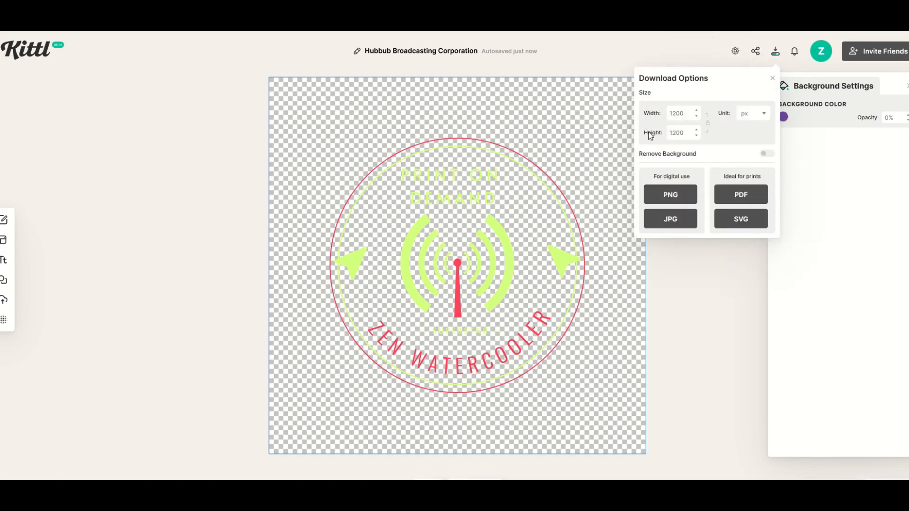
pyautogui.moveTo(709, 133)
pyautogui.write('3000')
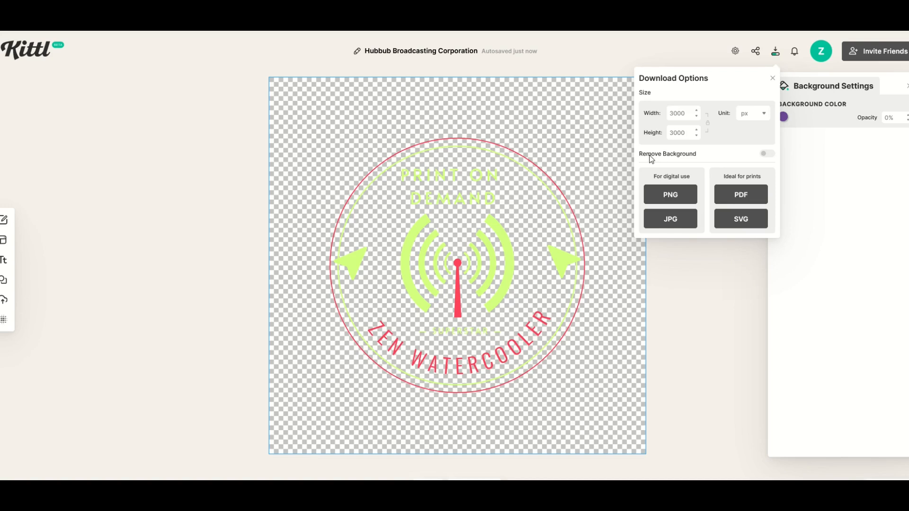
pyautogui.click(765, 153)
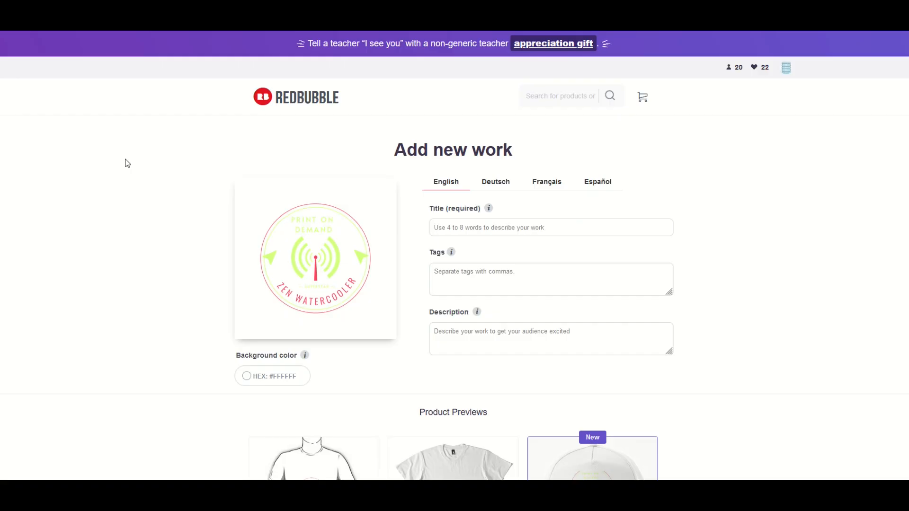
# - Scroll Redbubble's product list to Stickers & Magnets and open its Edit settings
pyautogui.scroll(-3)
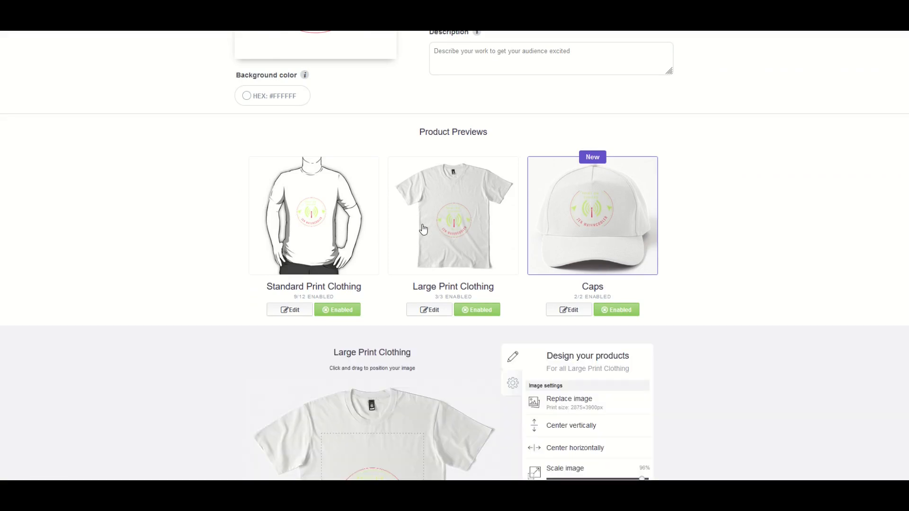
pyautogui.scroll(-3)
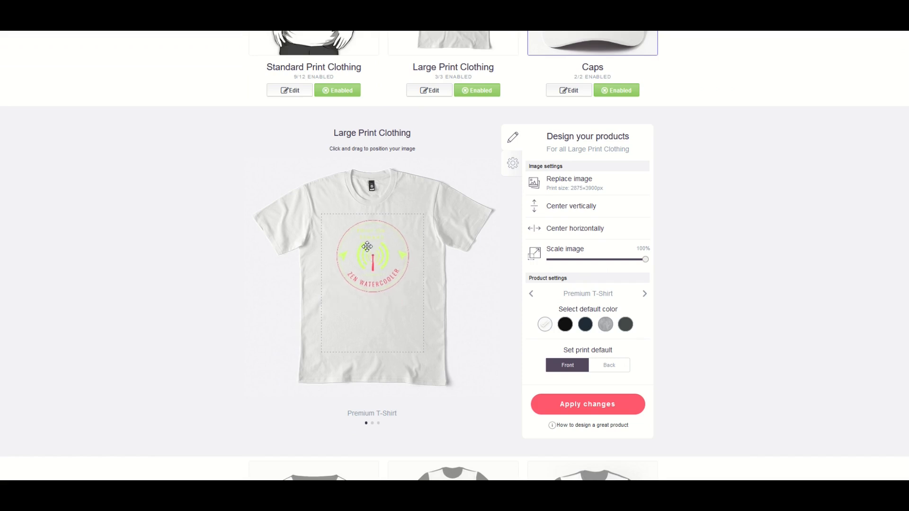
pyautogui.click(565, 325)
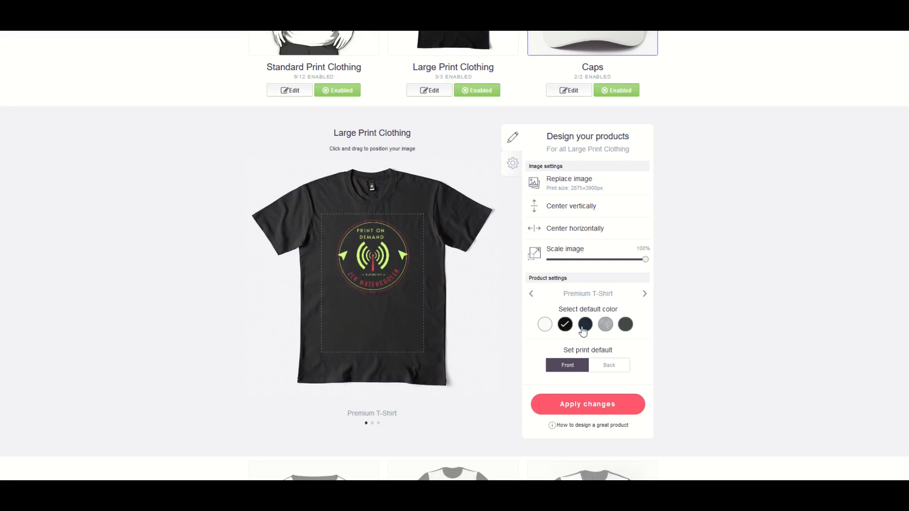
pyautogui.scroll(-3)
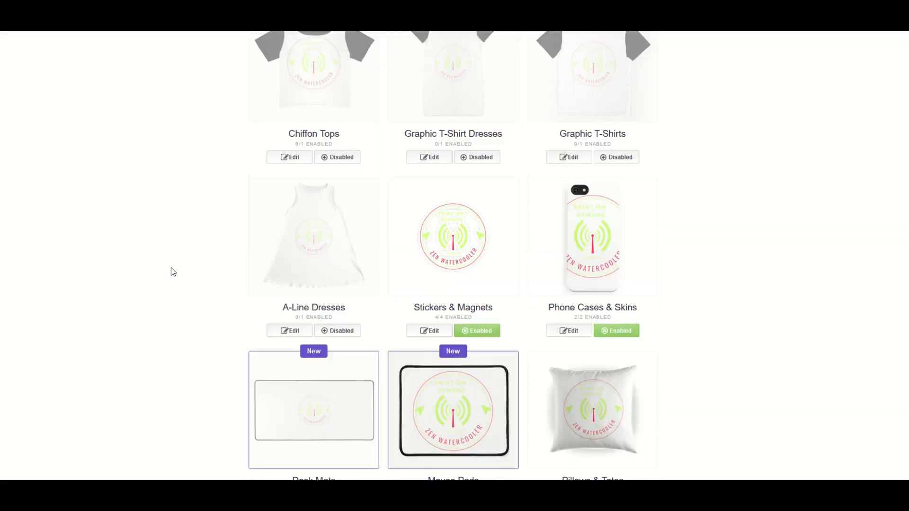
pyautogui.scroll(-3)
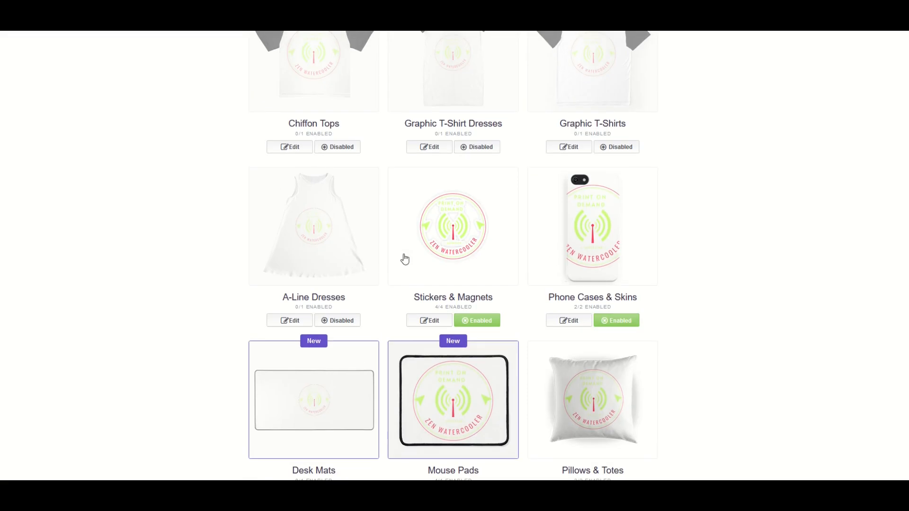
pyautogui.scroll(-3)
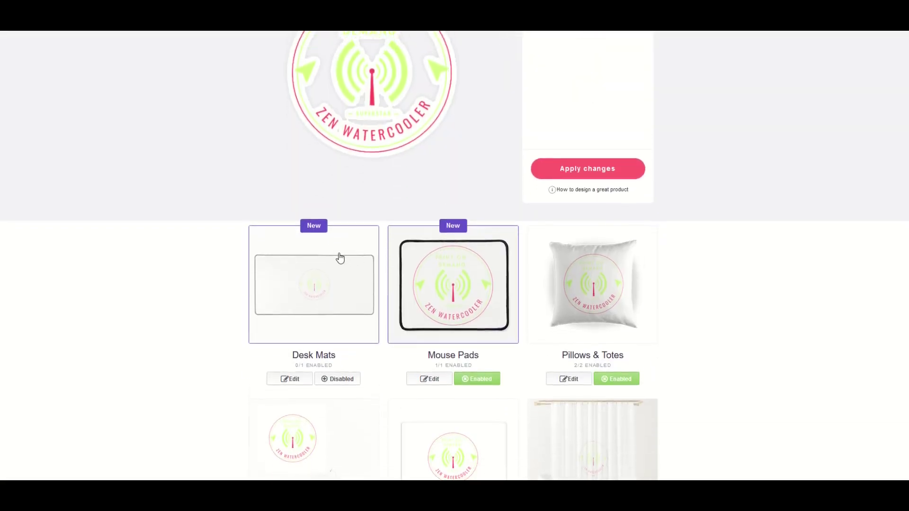
pyautogui.scroll(-3)
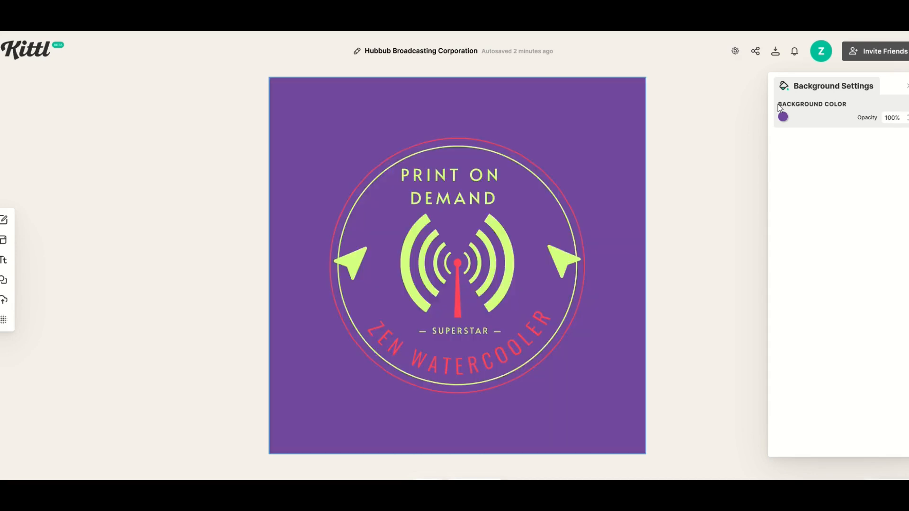
# - Set the badge background to black and export it as a JPG image
pyautogui.click(783, 116)
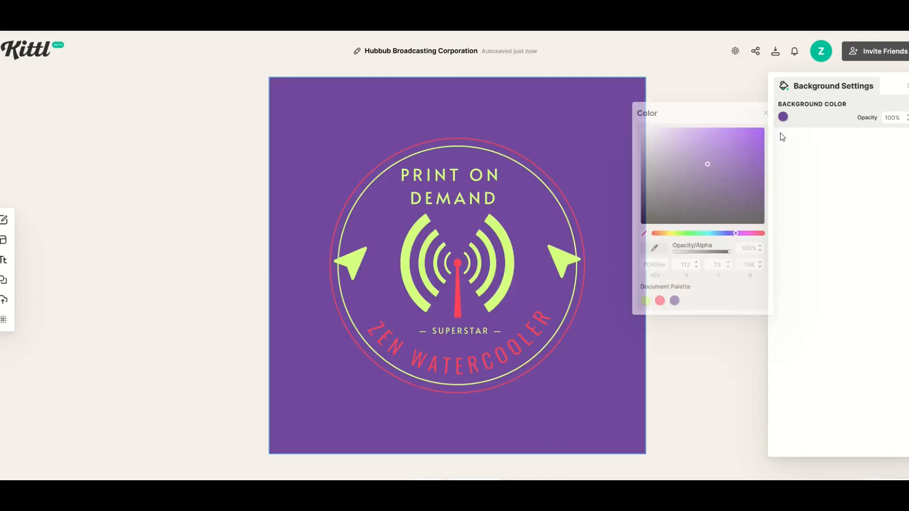
pyautogui.click(643, 217)
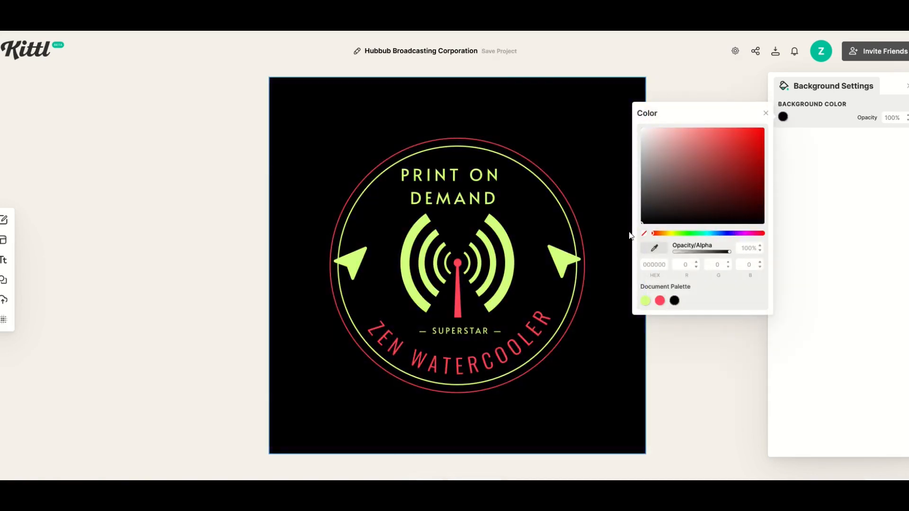
pyautogui.click(324, 184)
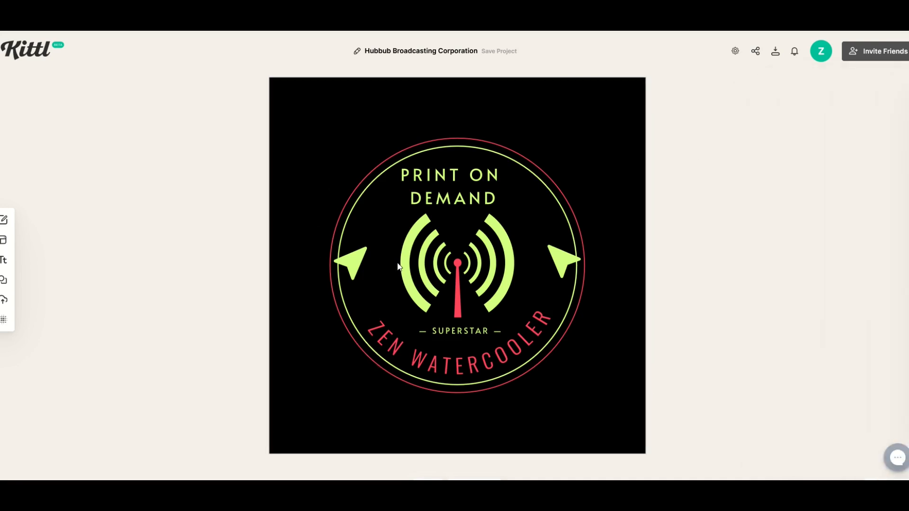
pyautogui.click(775, 51)
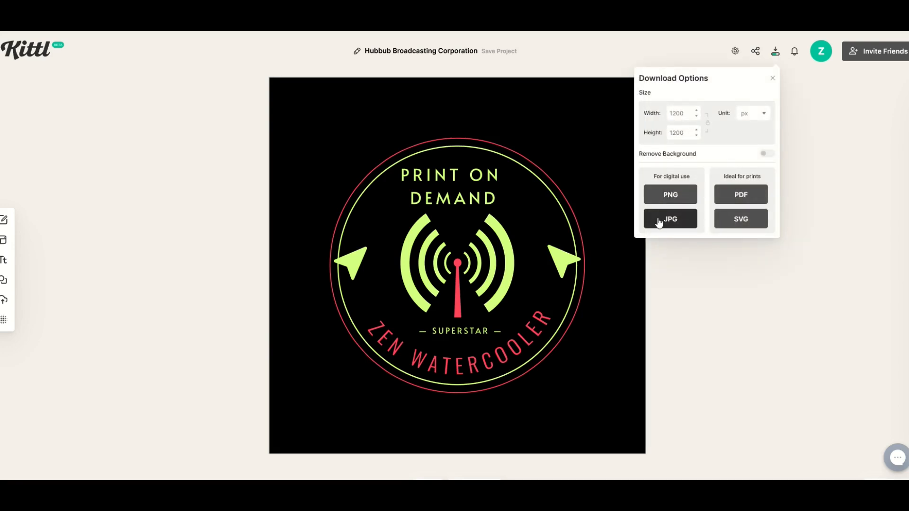
pyautogui.click(669, 218)
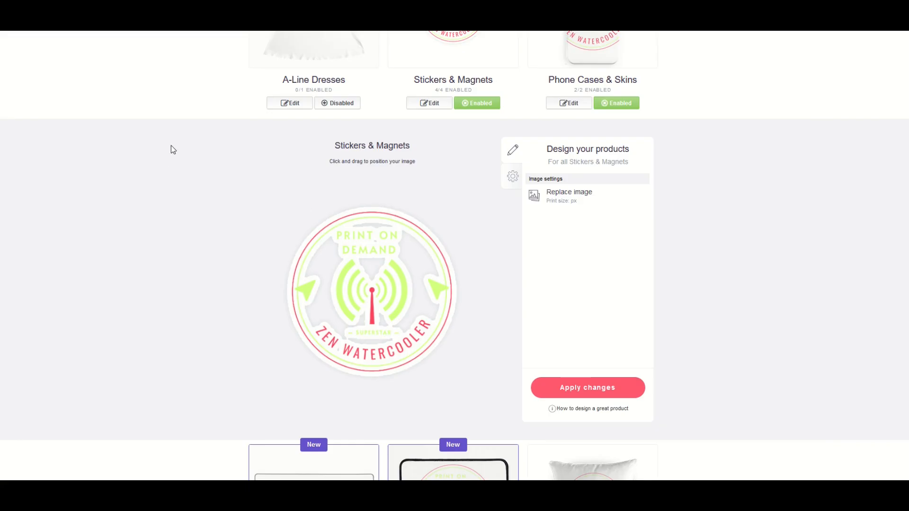
pyautogui.moveTo(497, 201)
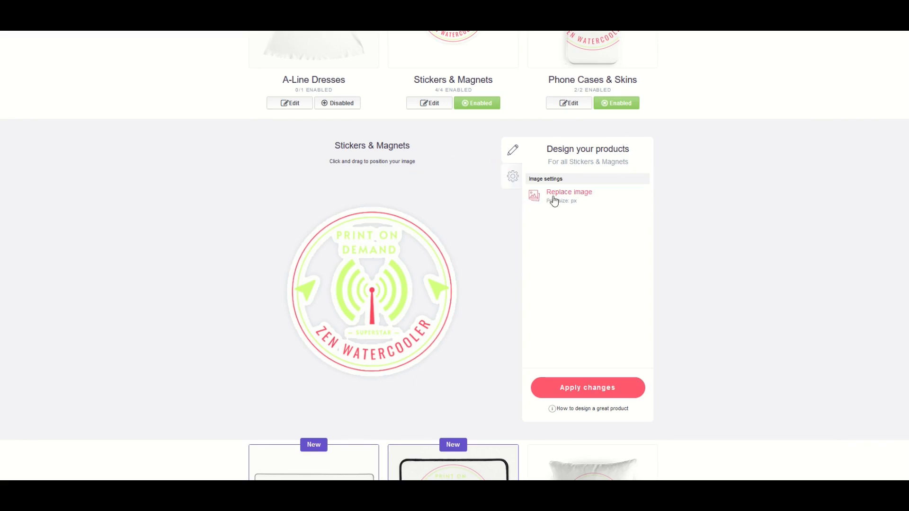
# - Replace the sticker artwork with the black JPG and set the work background colour to #000000
pyautogui.click(569, 192)
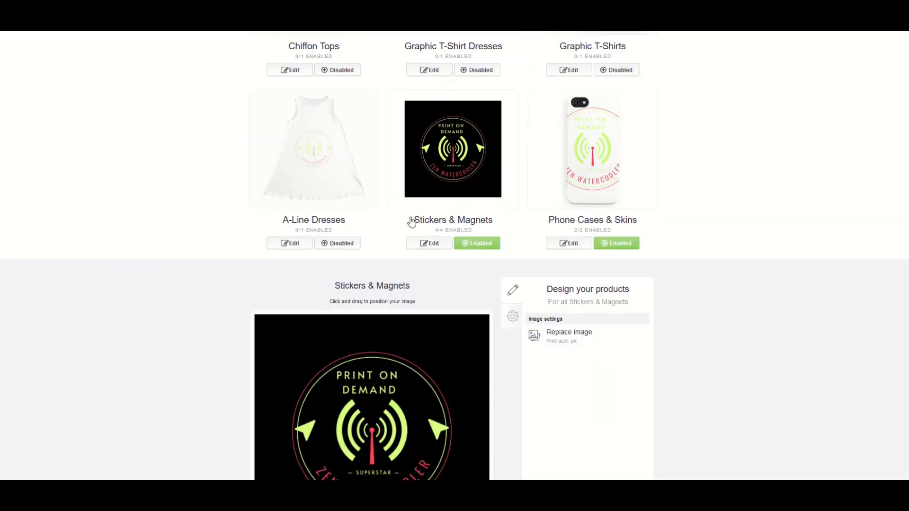
pyautogui.scroll(-3)
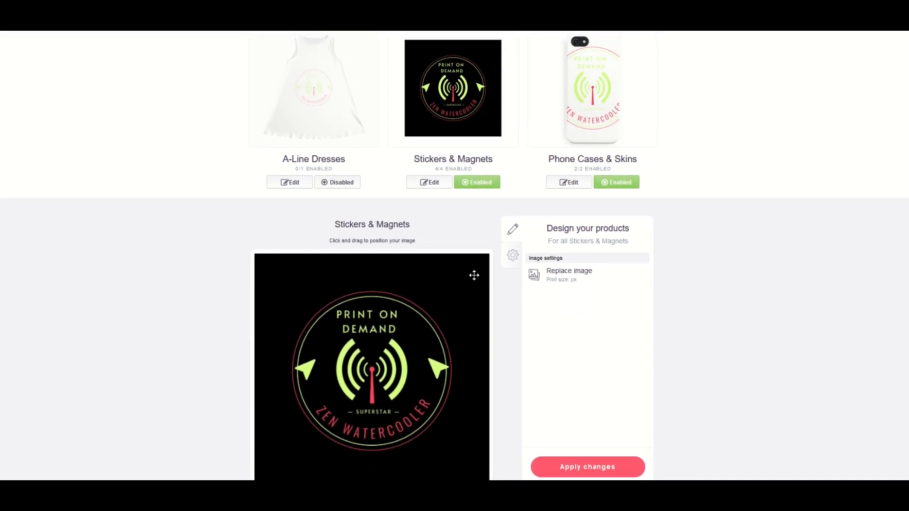
pyautogui.scroll(-3)
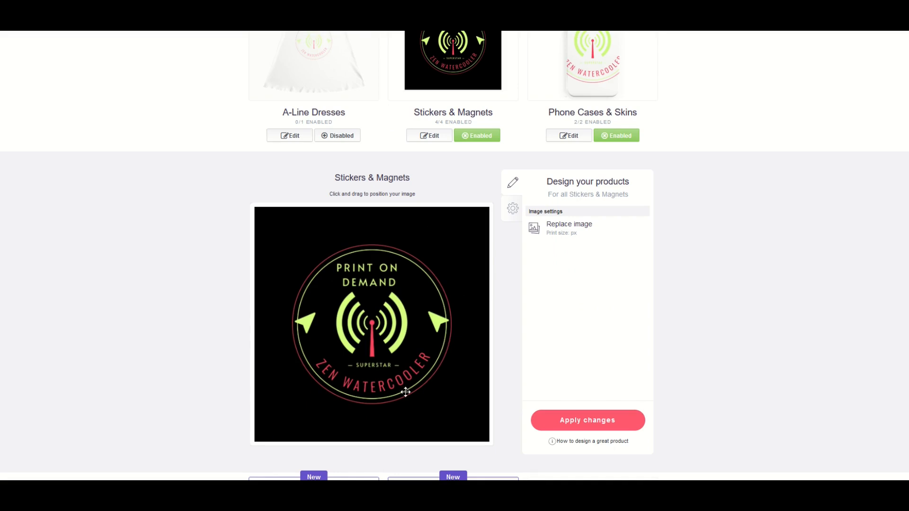
pyautogui.scroll(3)
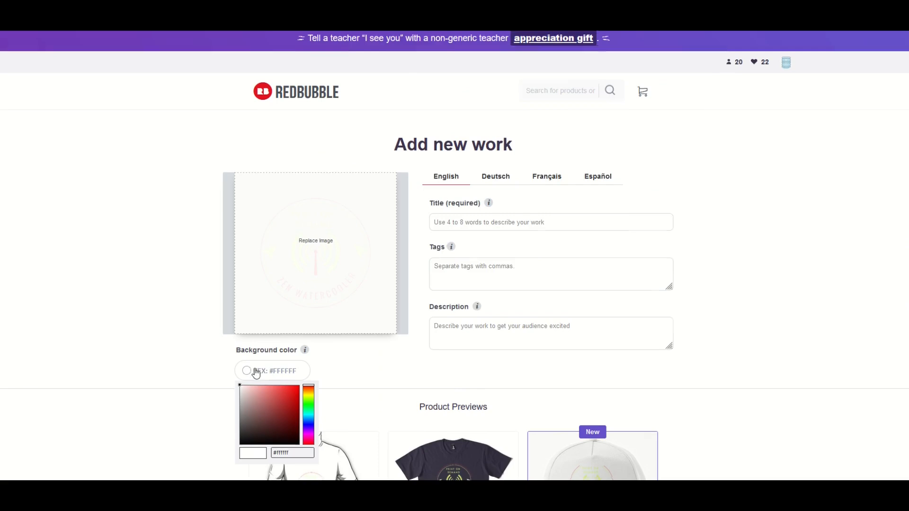
pyautogui.scroll(-3)
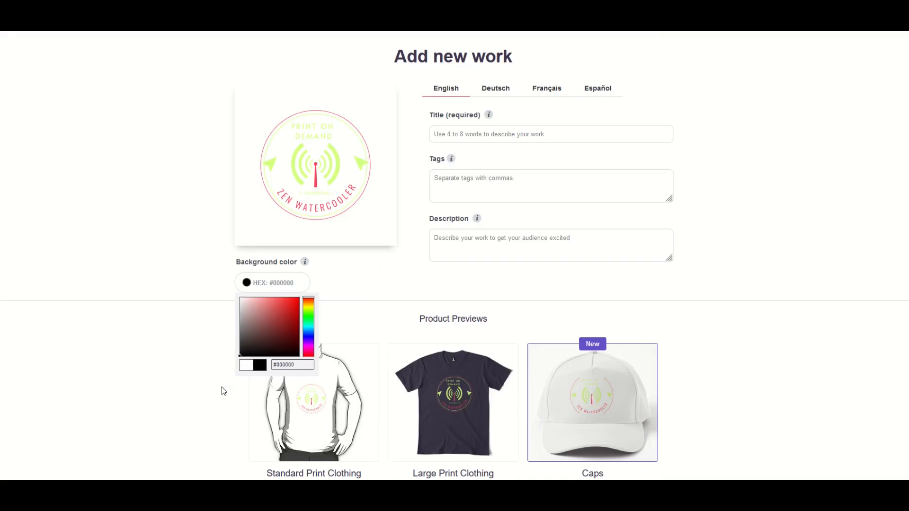
pyautogui.scroll(-3)
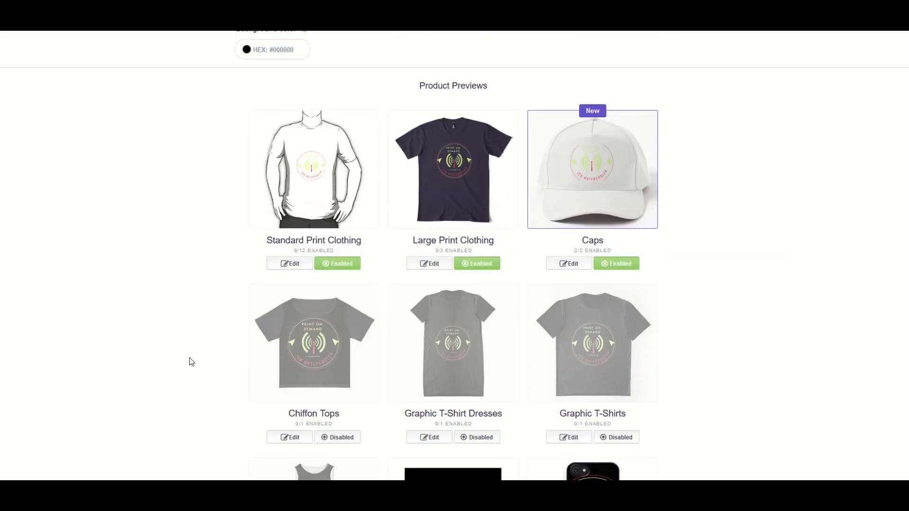
pyautogui.scroll(-3)
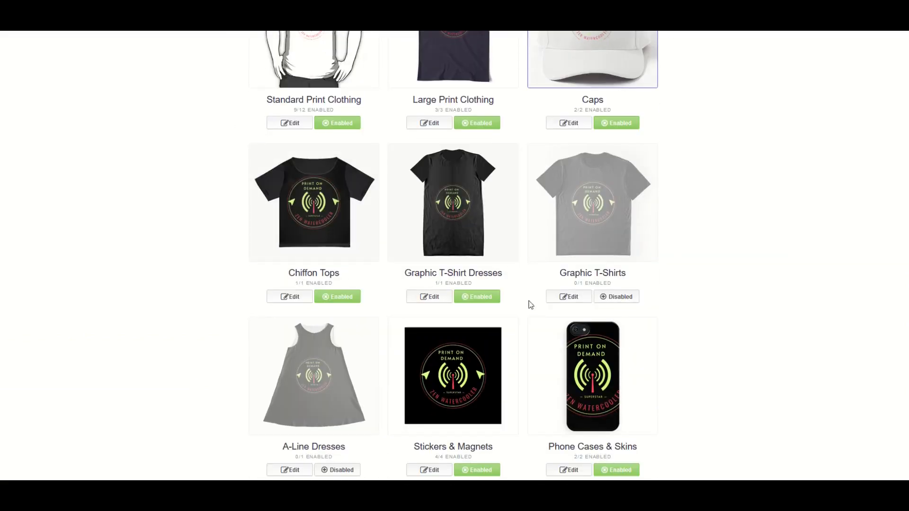
# - Enable the design on Graphic T-Shirts and scroll down to the Water Bottles settings
pyautogui.click(615, 296)
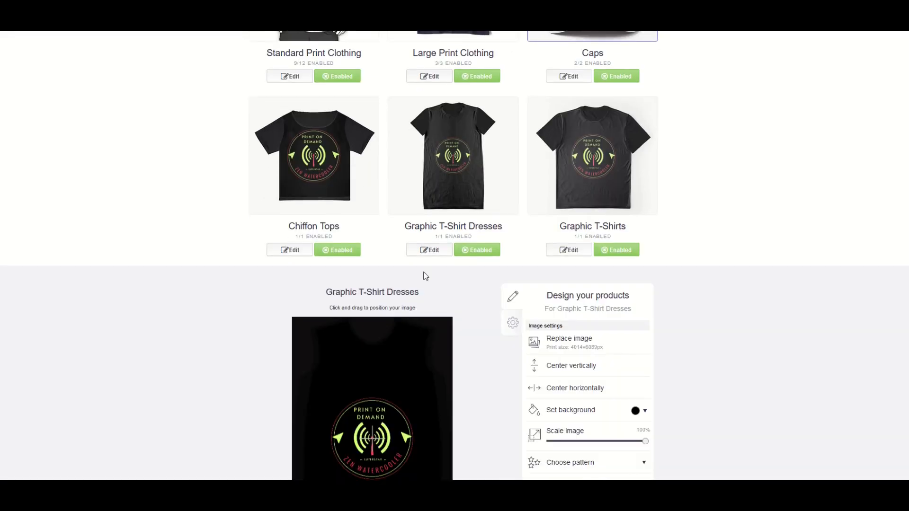
pyautogui.scroll(-3)
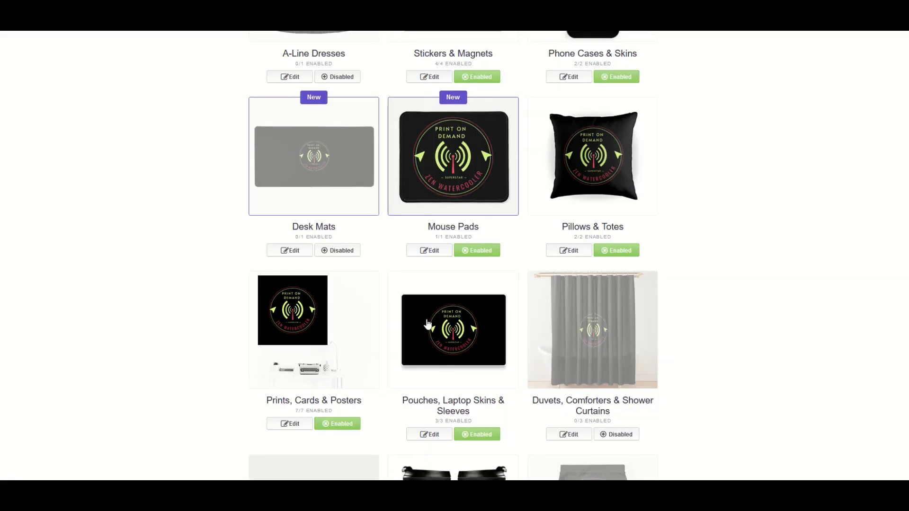
pyautogui.scroll(-3)
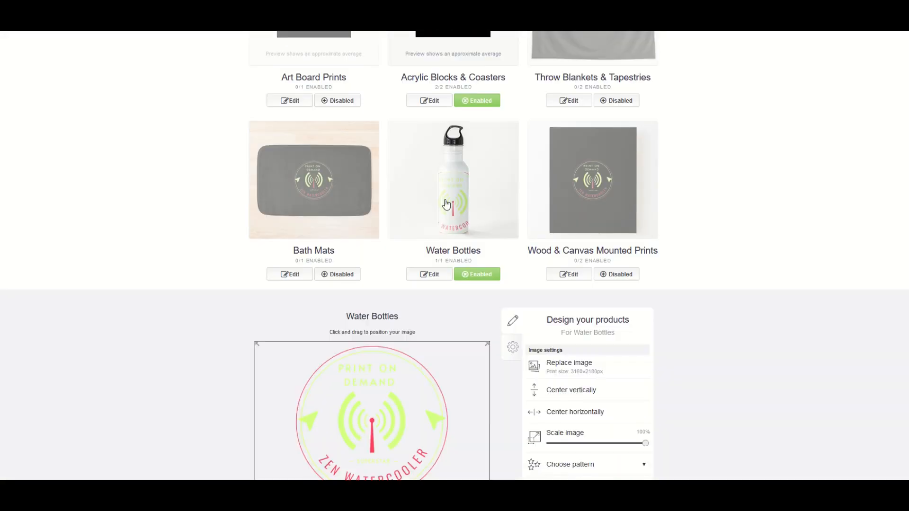
# - Replace the Water Bottles and Cotton Tote Bags artwork with the black-background JPG
pyautogui.scroll(-3)
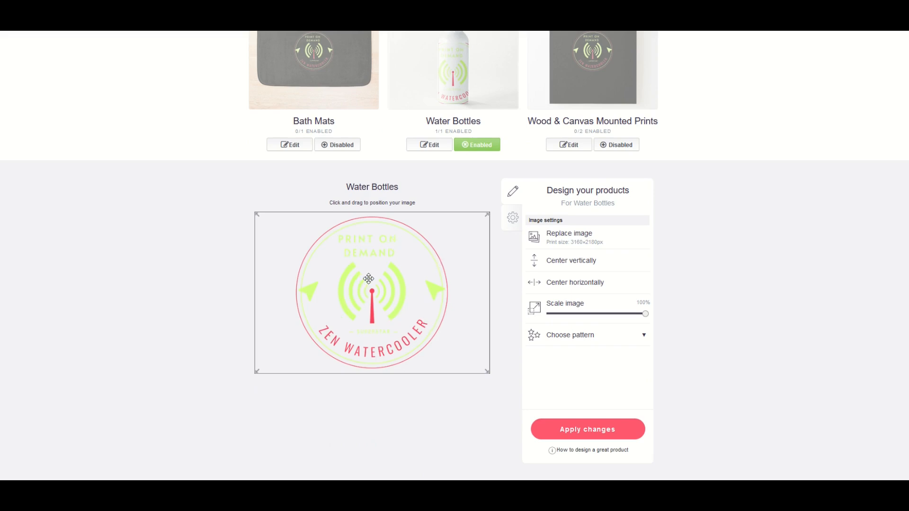
pyautogui.click(569, 236)
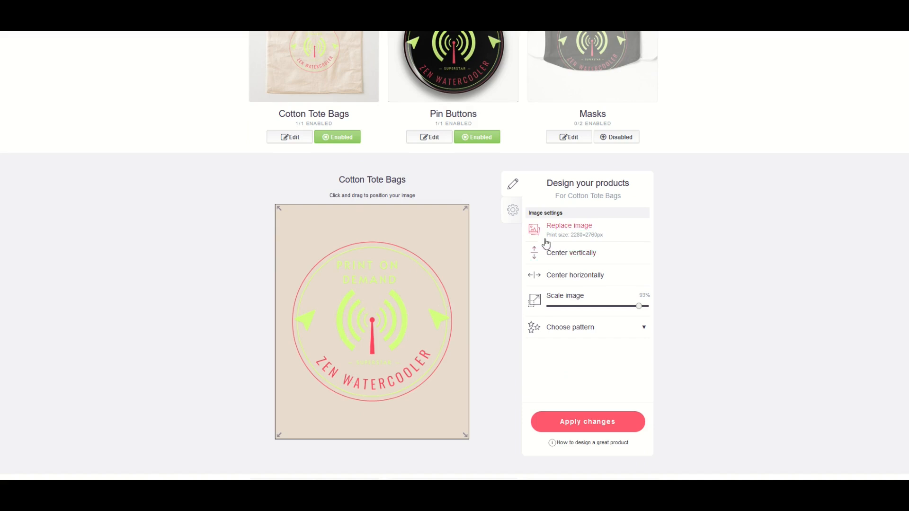
pyautogui.click(587, 421)
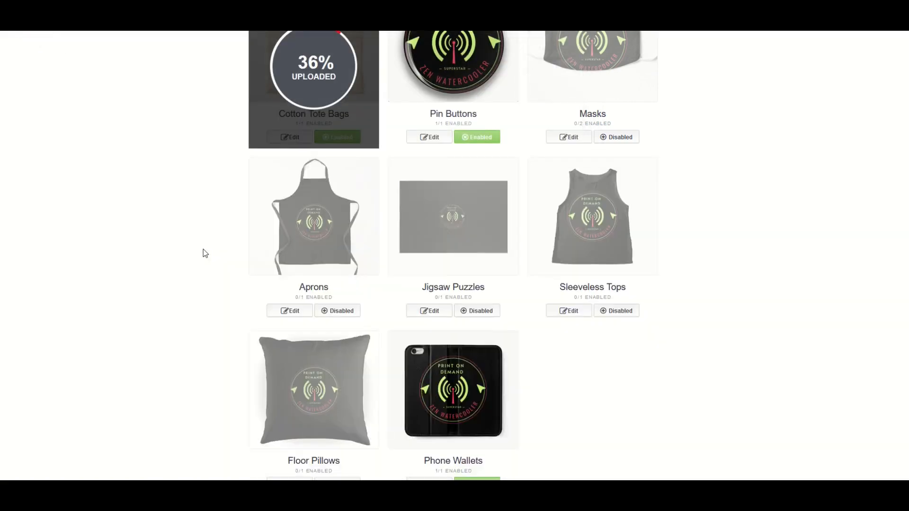
pyautogui.click(433, 190)
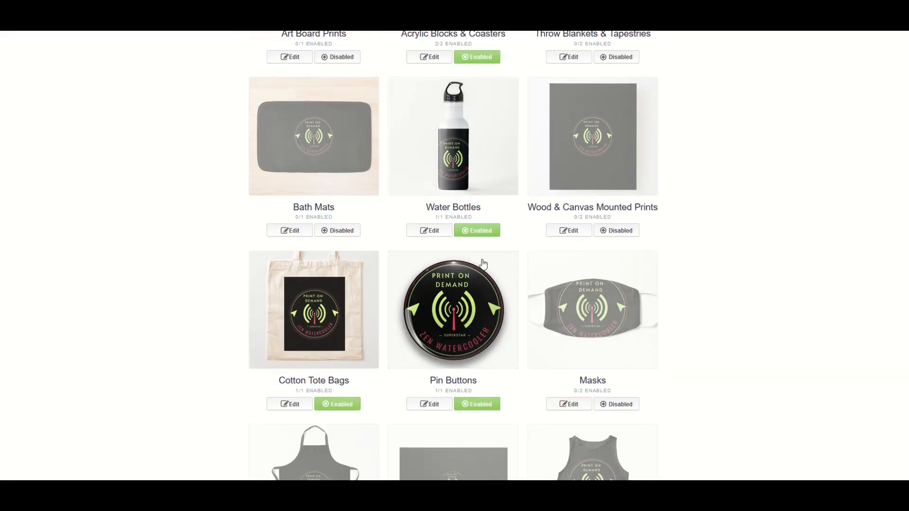
pyautogui.moveTo(489, 177)
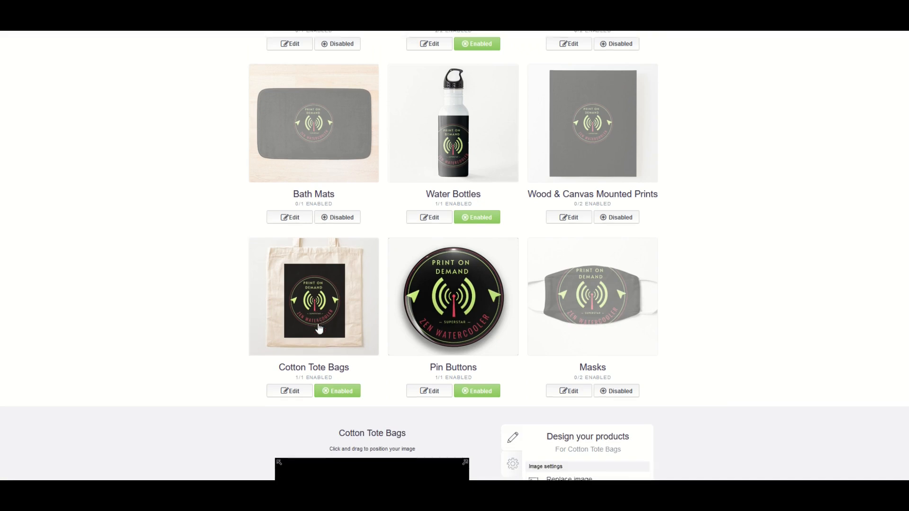
pyautogui.scroll(-3)
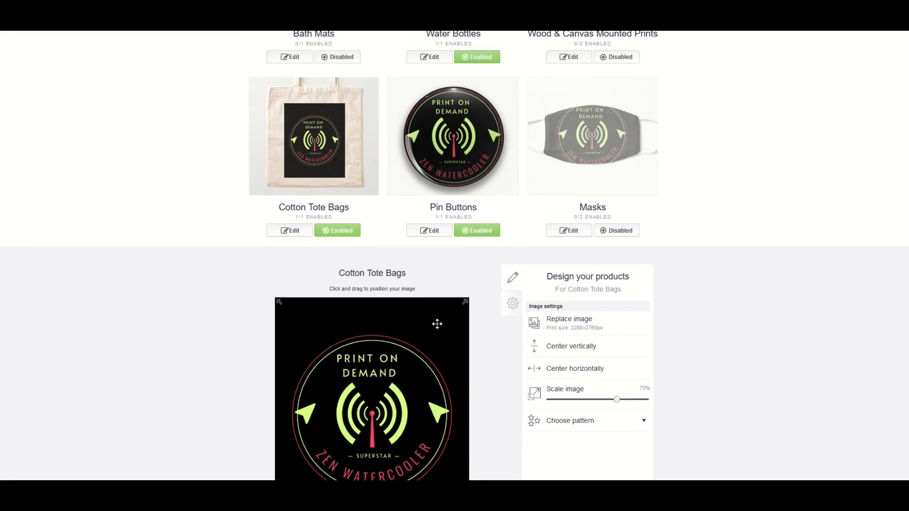
pyautogui.moveTo(285, 180)
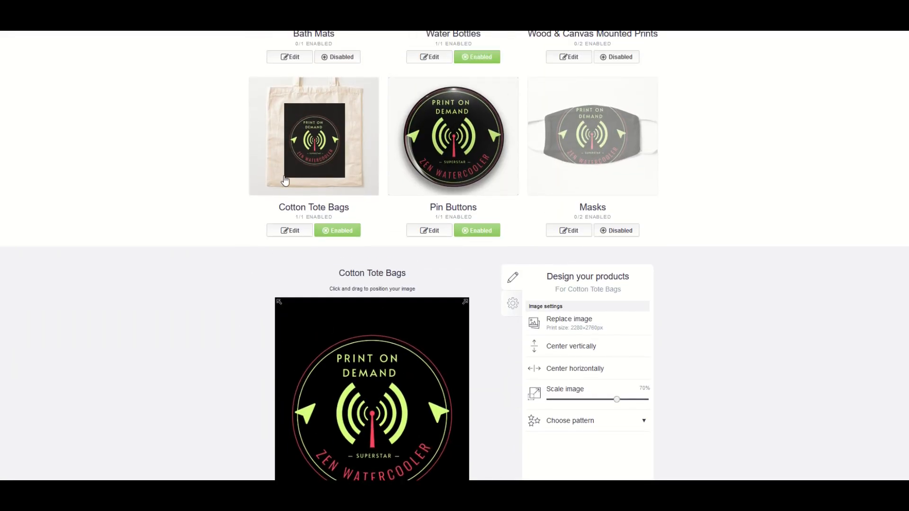
pyautogui.moveTo(261, 253)
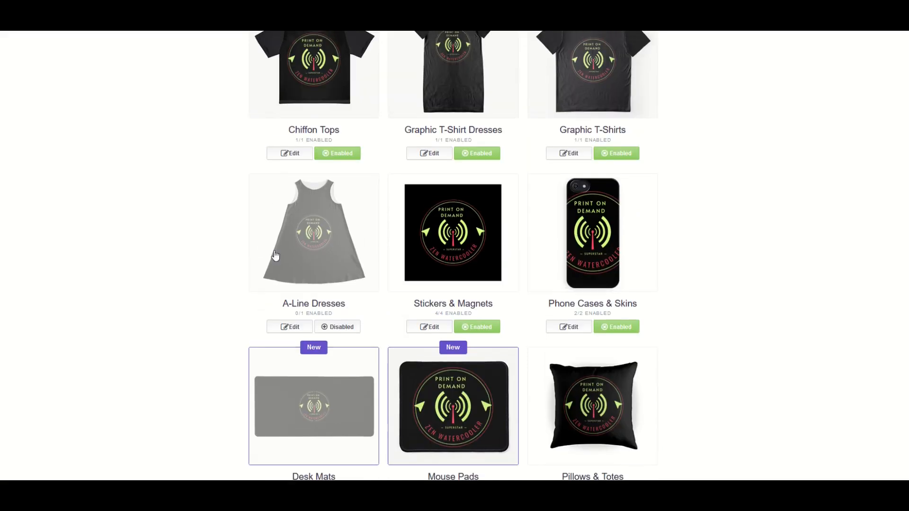
pyautogui.moveTo(426, 219)
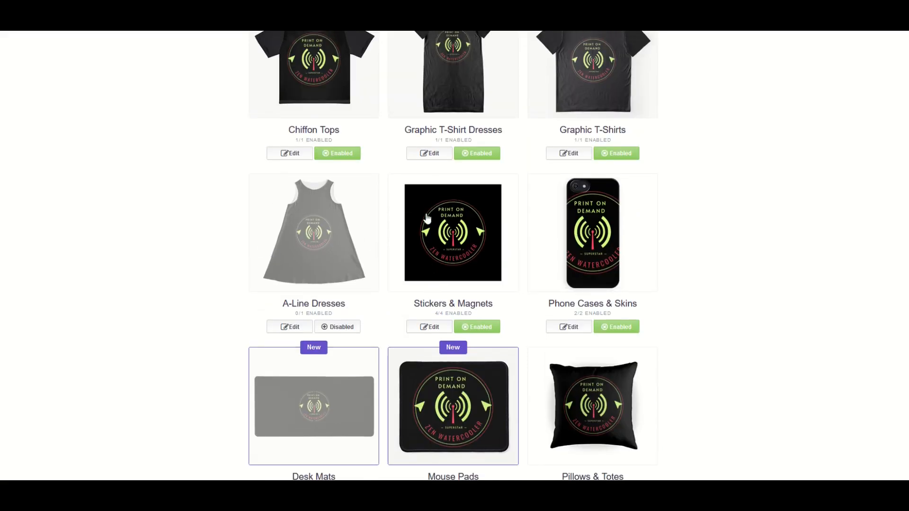
pyautogui.moveTo(442, 216)
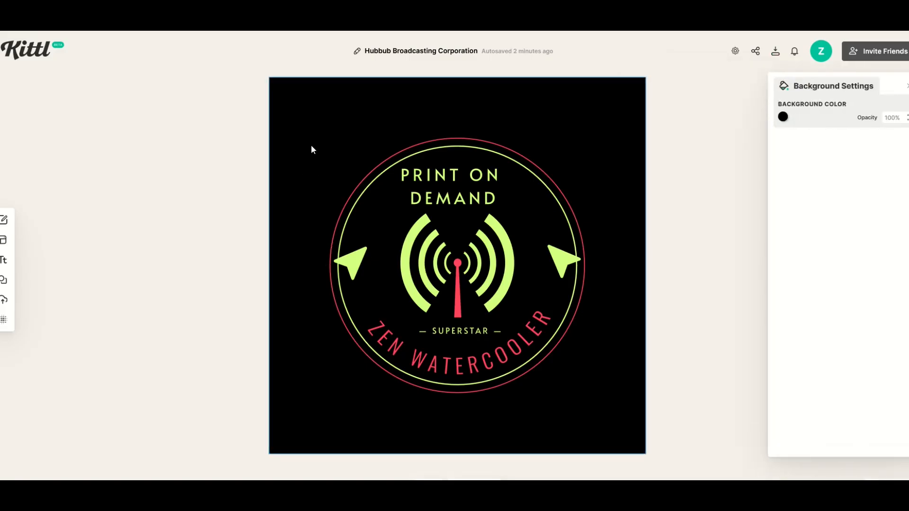
# - Set background opacity to 0% and search the Elements library for 'circle'
pyautogui.click(783, 117)
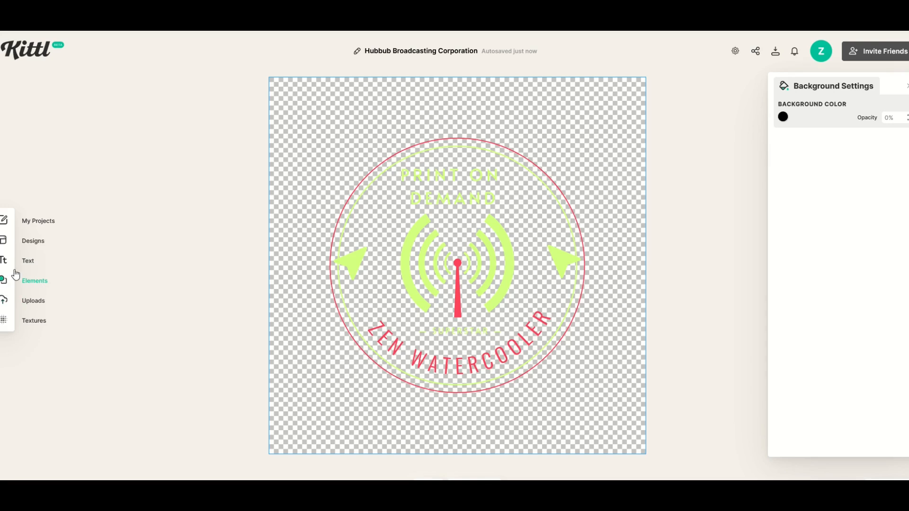
pyautogui.moveTo(7, 284)
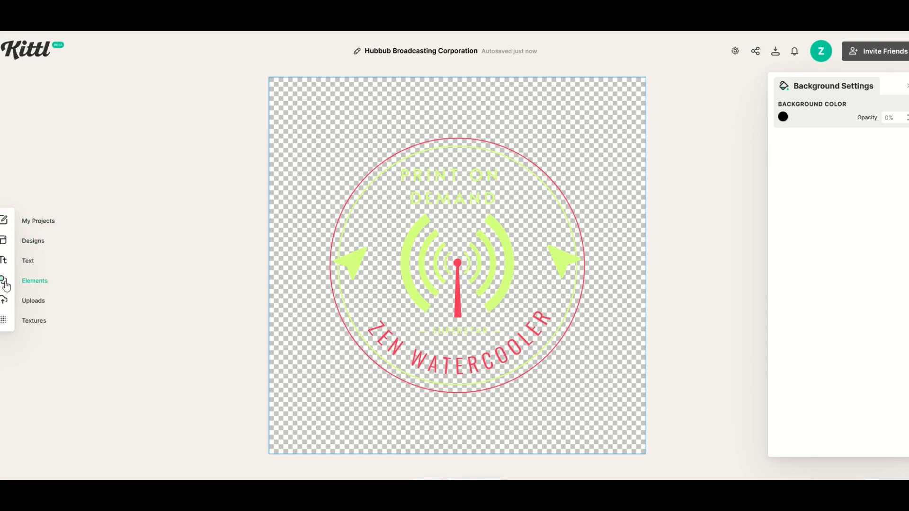
pyautogui.click(6, 280)
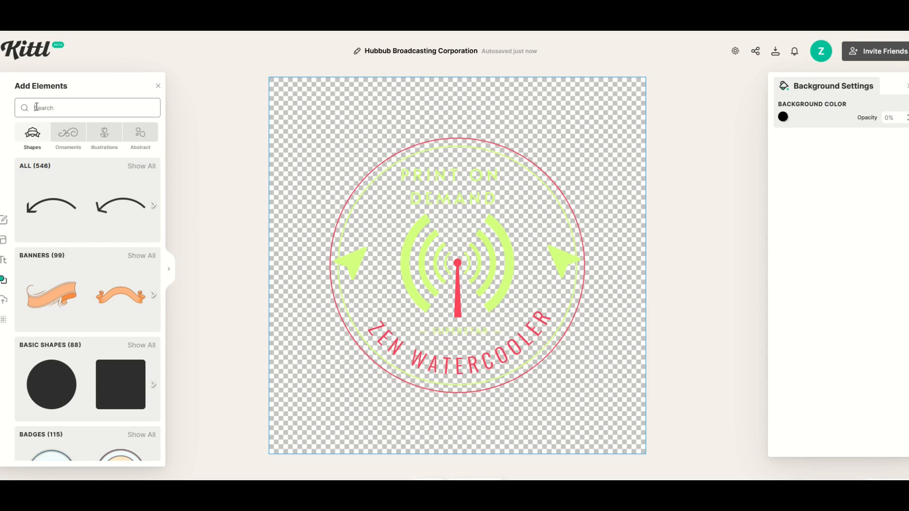
pyautogui.write('circle')
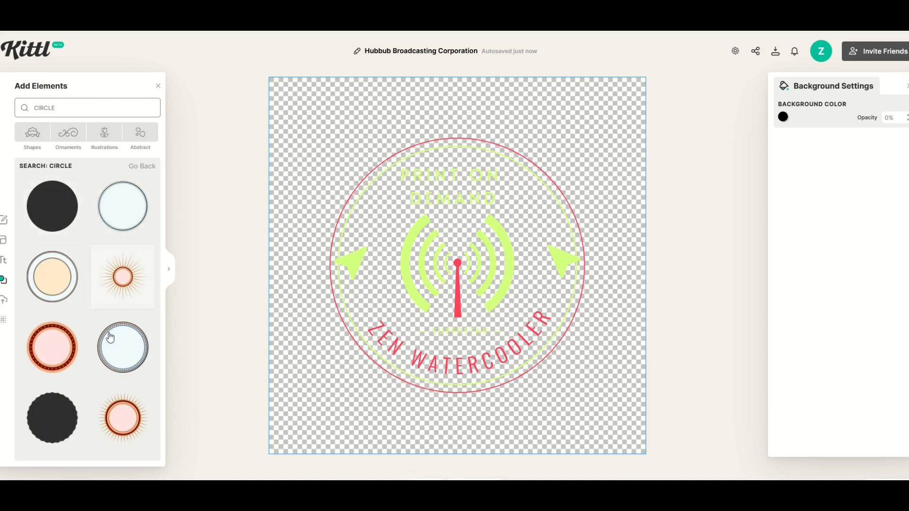
pyautogui.click(158, 86)
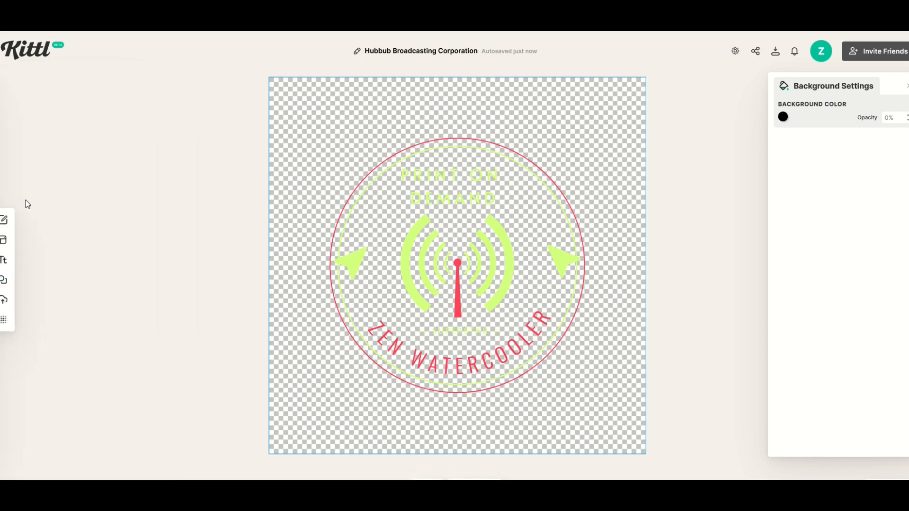
pyautogui.click(4, 281)
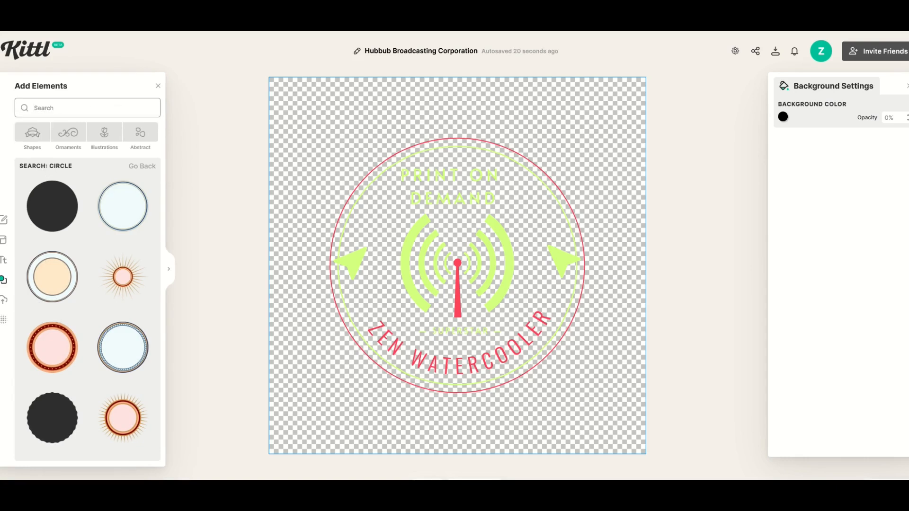
# - Add the plain black circle from Basic Shapes and send it behind the badge artwork
pyautogui.click(32, 136)
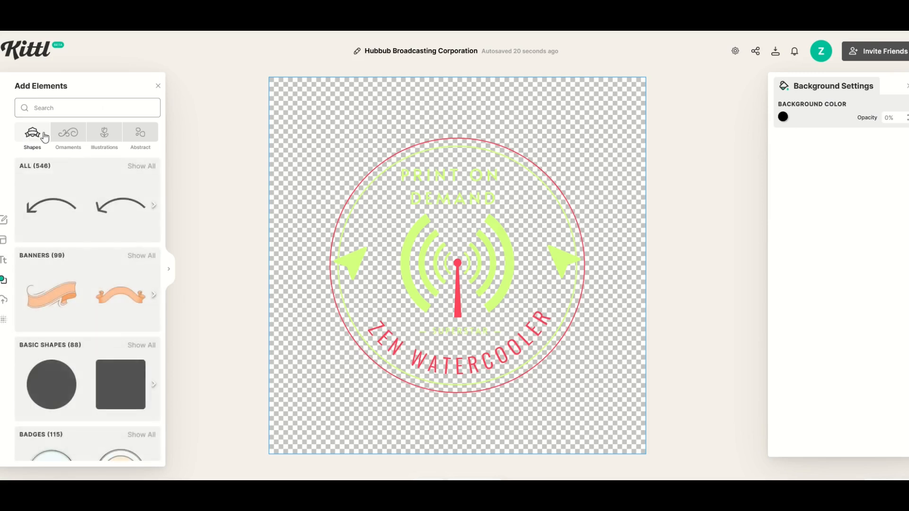
pyautogui.moveTo(63, 385)
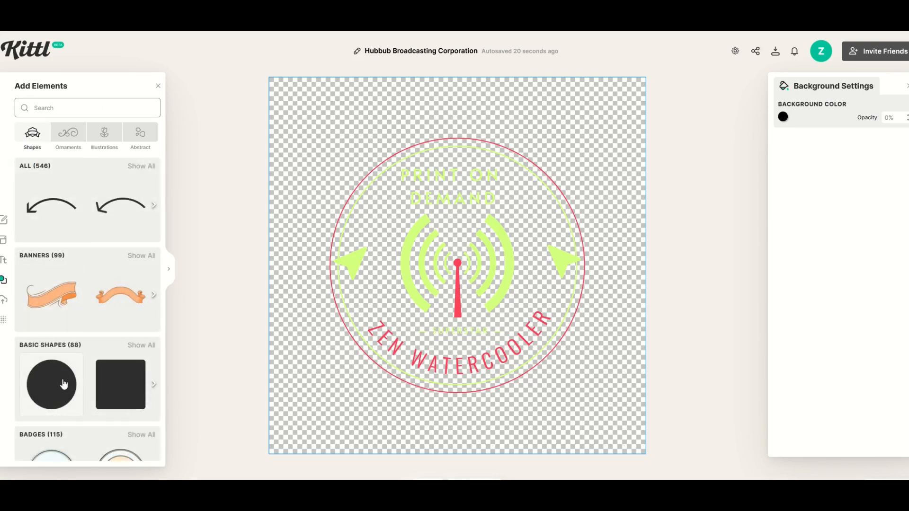
pyautogui.click(51, 384)
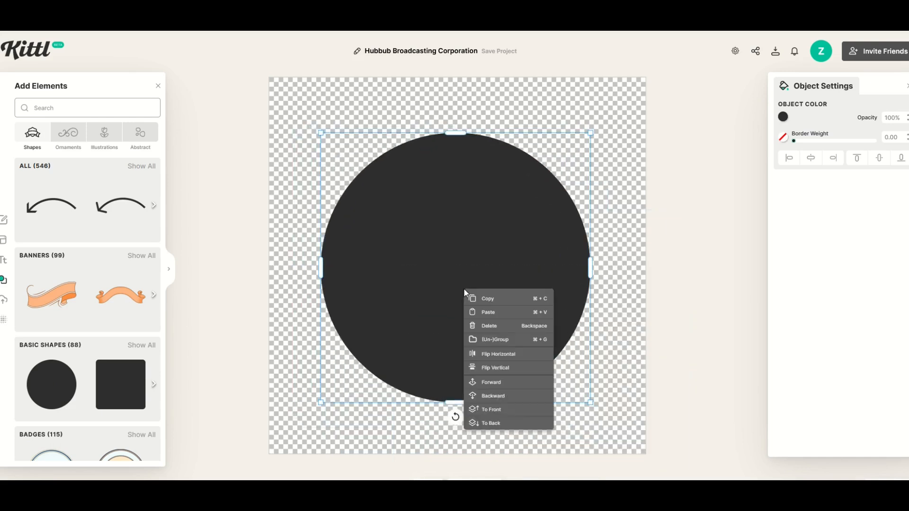
pyautogui.moveTo(483, 414)
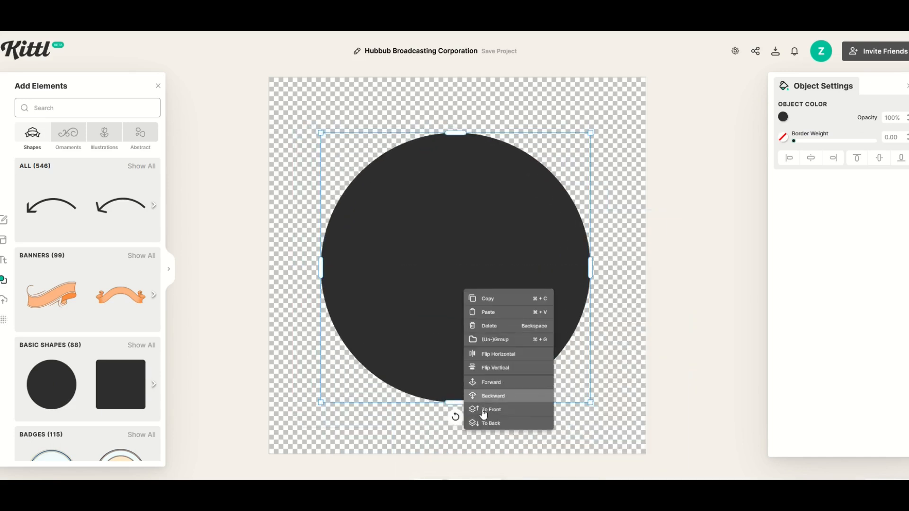
pyautogui.click(491, 412)
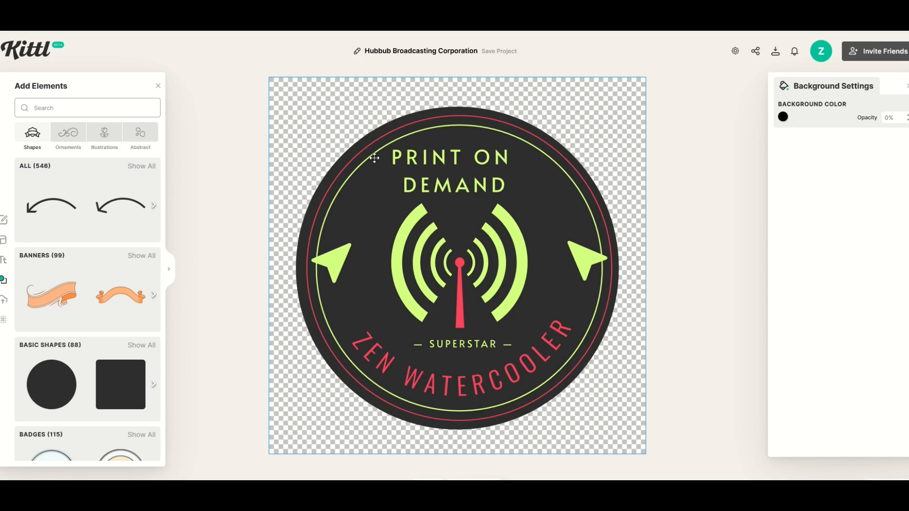
pyautogui.moveTo(718, 97)
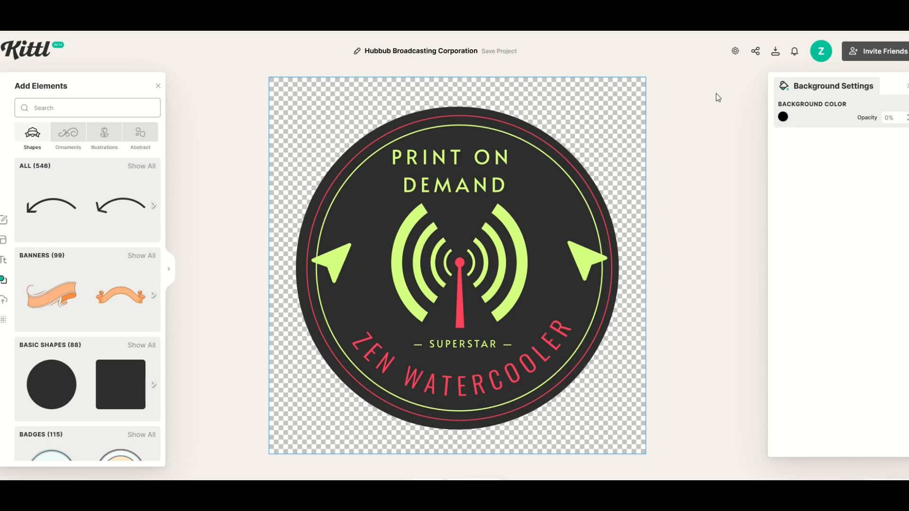
# - Export the round badge from Kittl as a PNG via Download Options
pyautogui.click(775, 51)
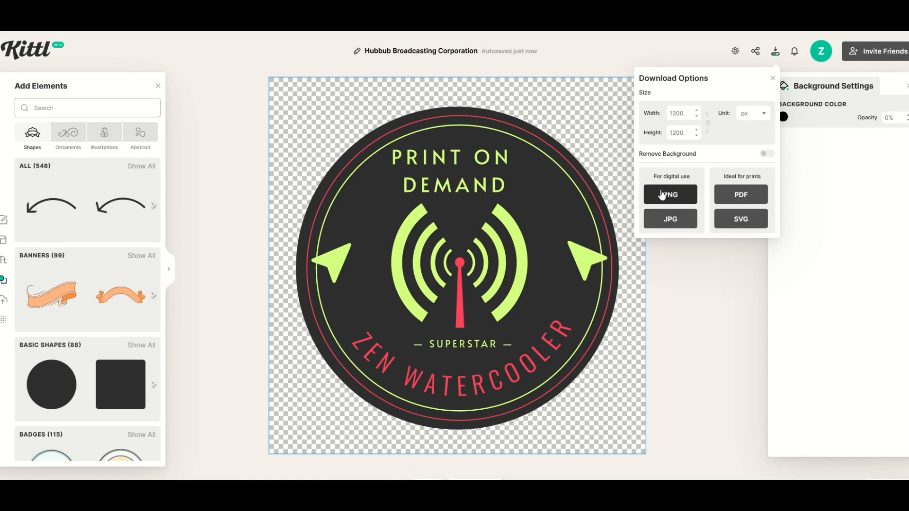
pyautogui.click(669, 194)
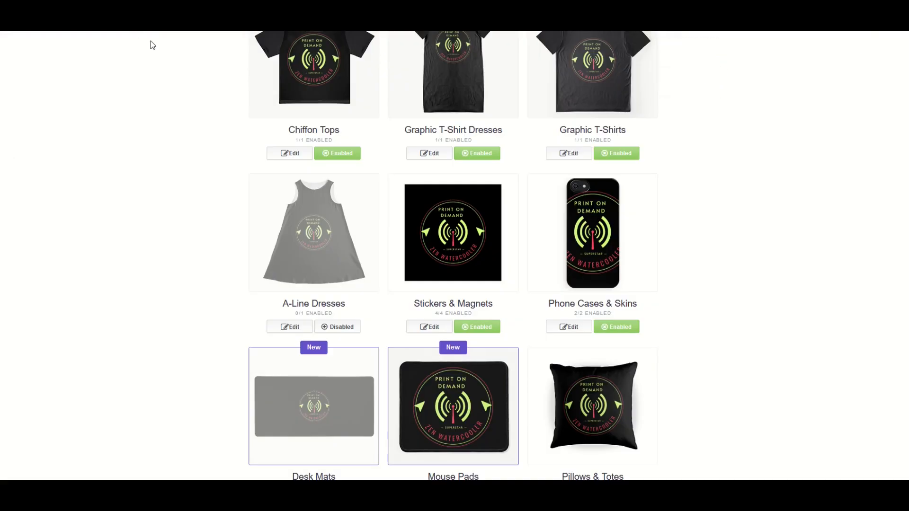
# - Replace the Stickers & Magnets artwork with the STICKER ROUND file
pyautogui.click(432, 326)
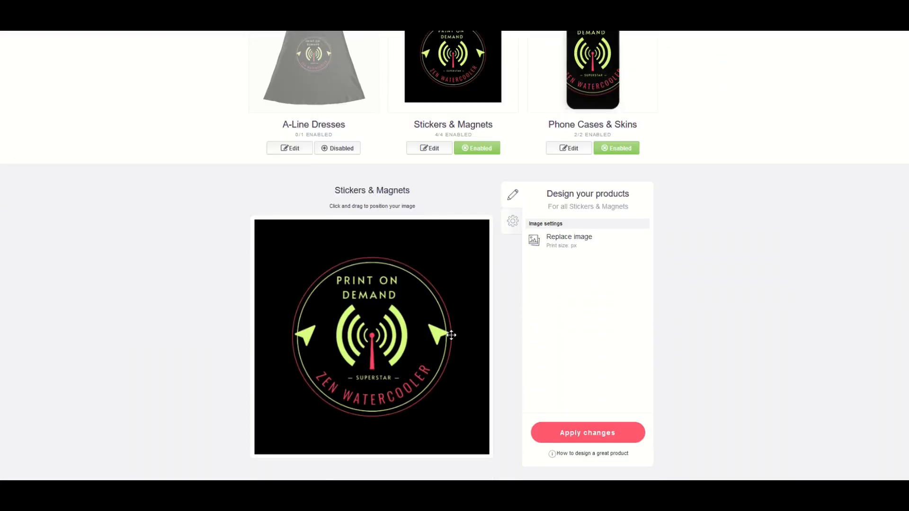
pyautogui.click(569, 241)
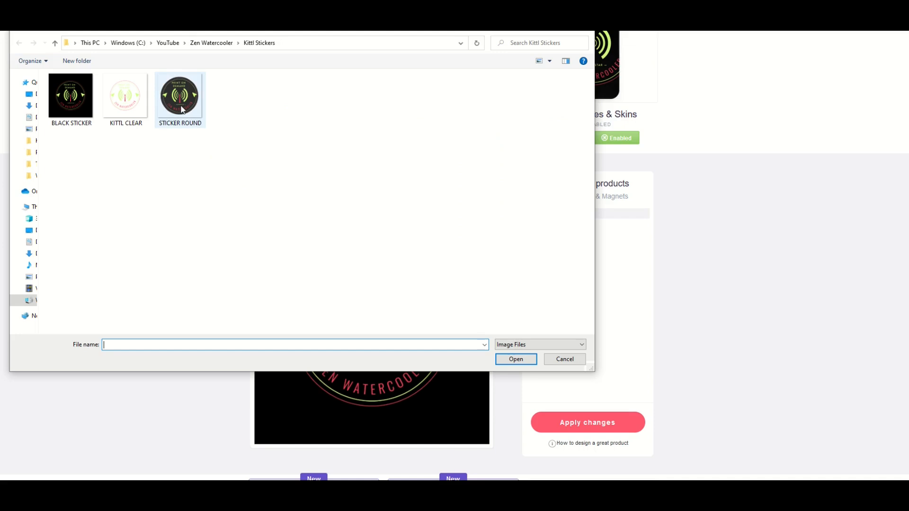
pyautogui.click(514, 359)
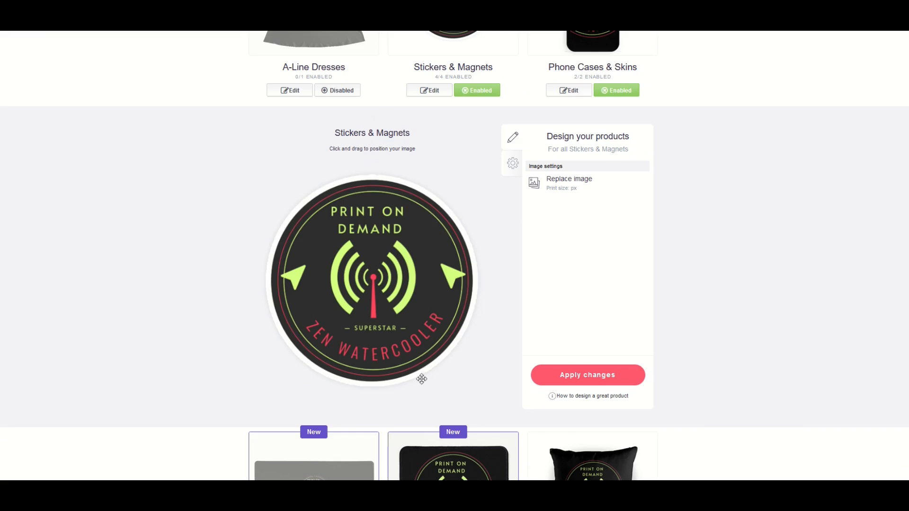
pyautogui.moveTo(518, 192)
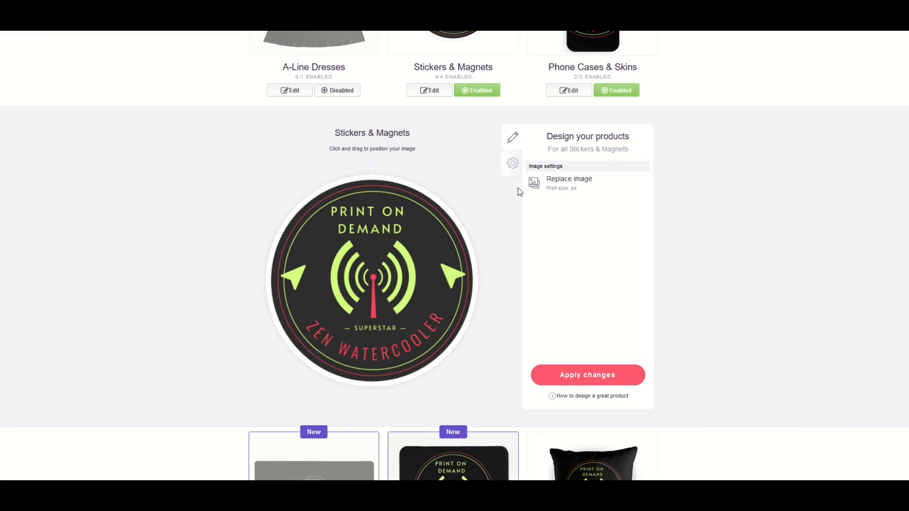
pyautogui.moveTo(495, 328)
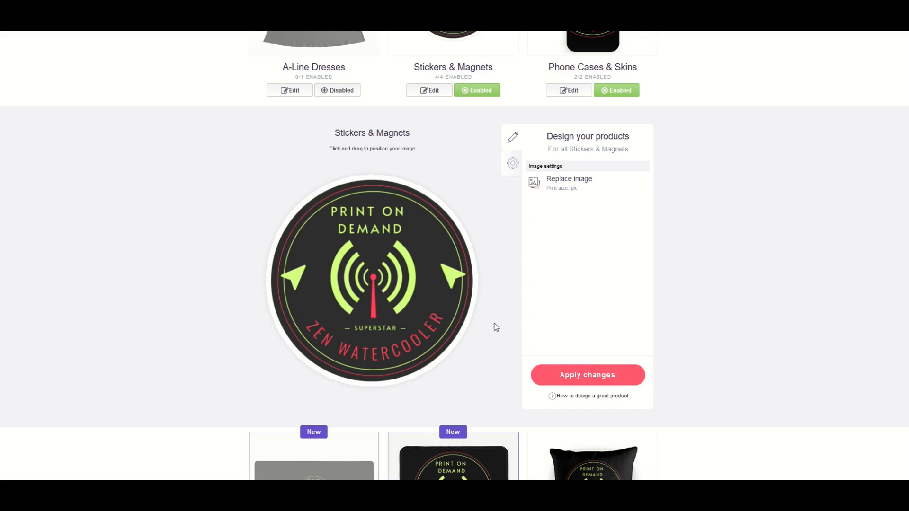
pyautogui.moveTo(227, 328)
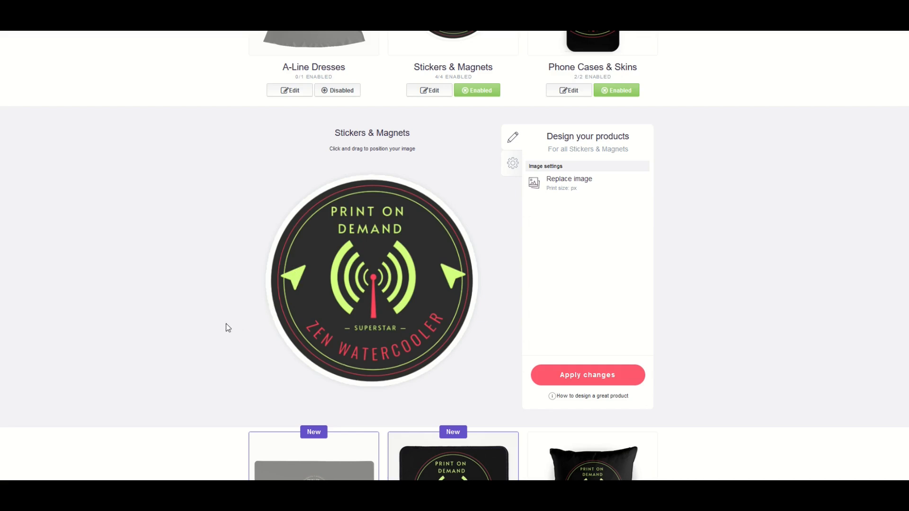
pyautogui.scroll(-3)
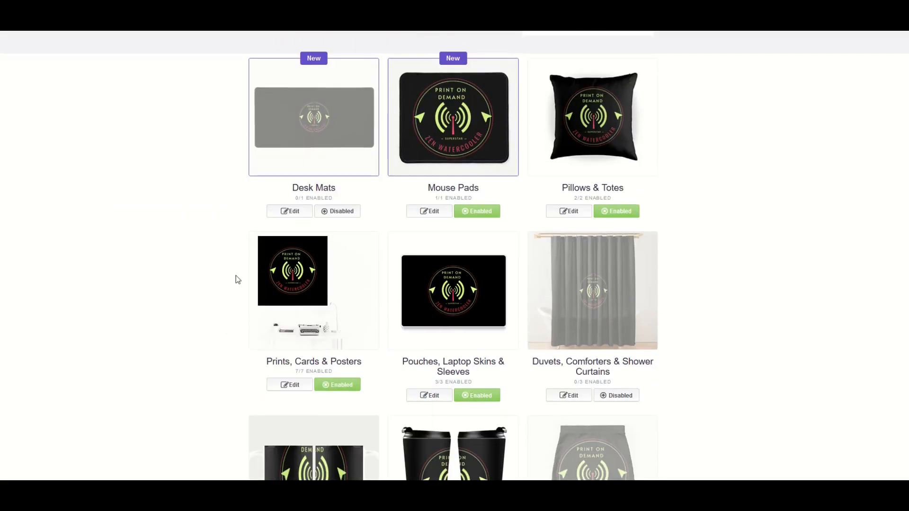
pyautogui.moveTo(268, 260)
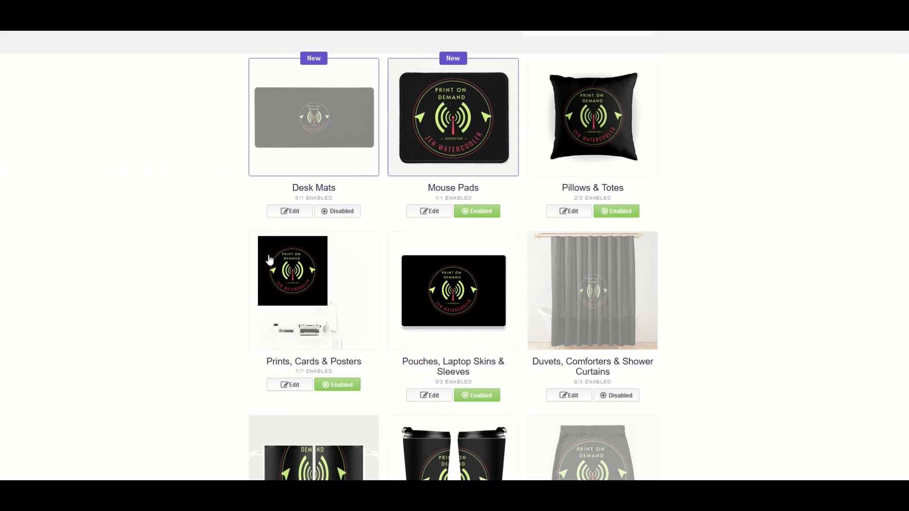
pyautogui.scroll(-3)
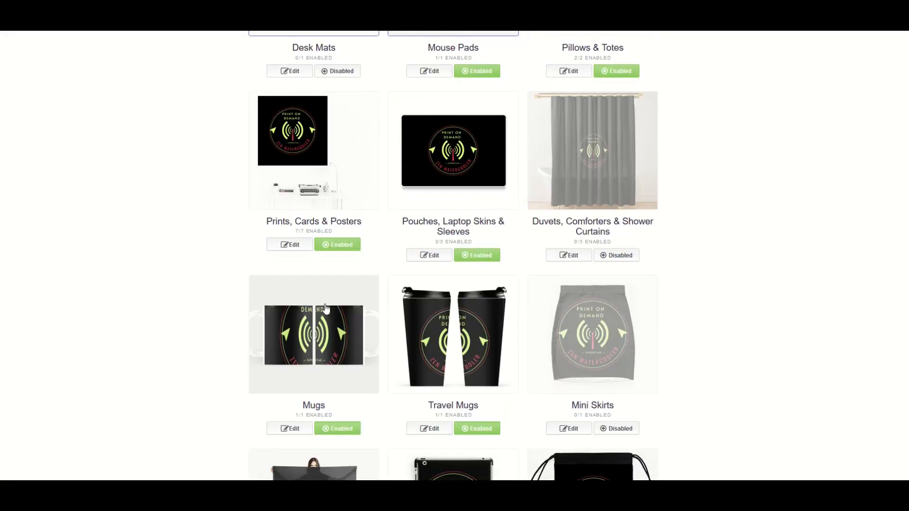
pyautogui.click(429, 183)
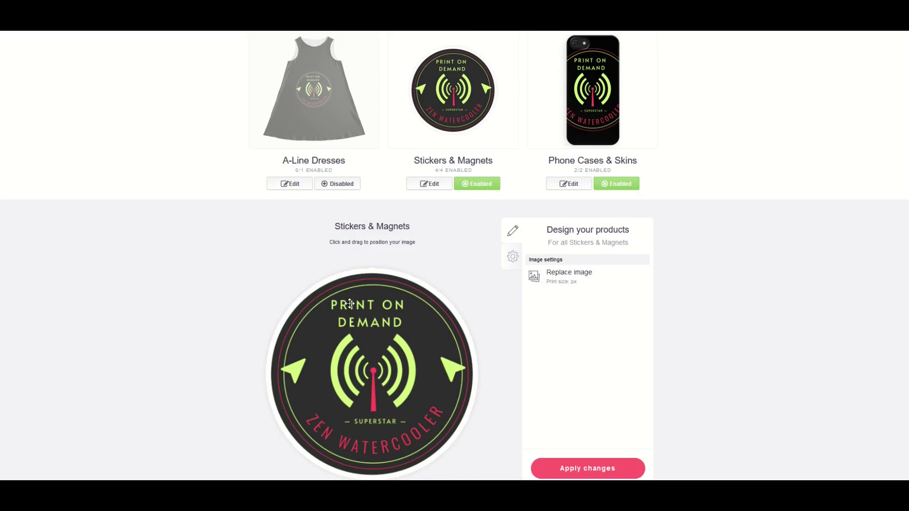
pyautogui.scroll(-3)
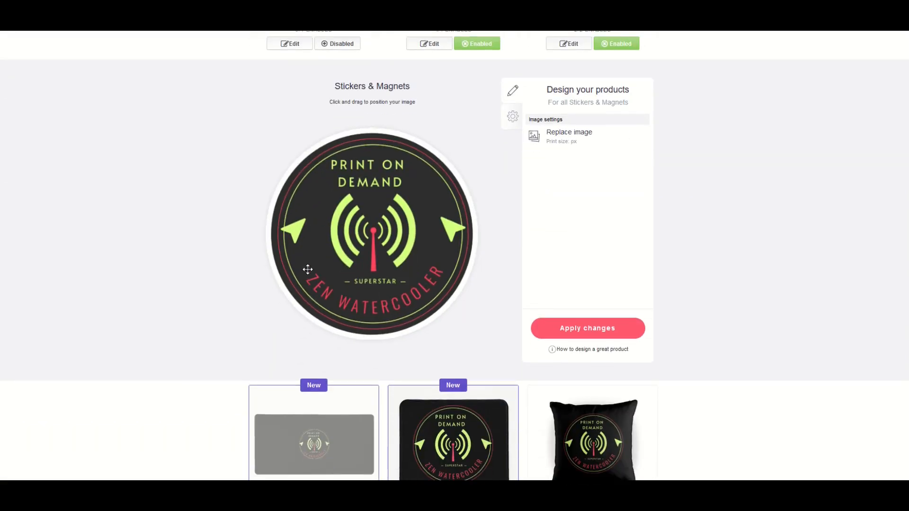
pyautogui.scroll(3)
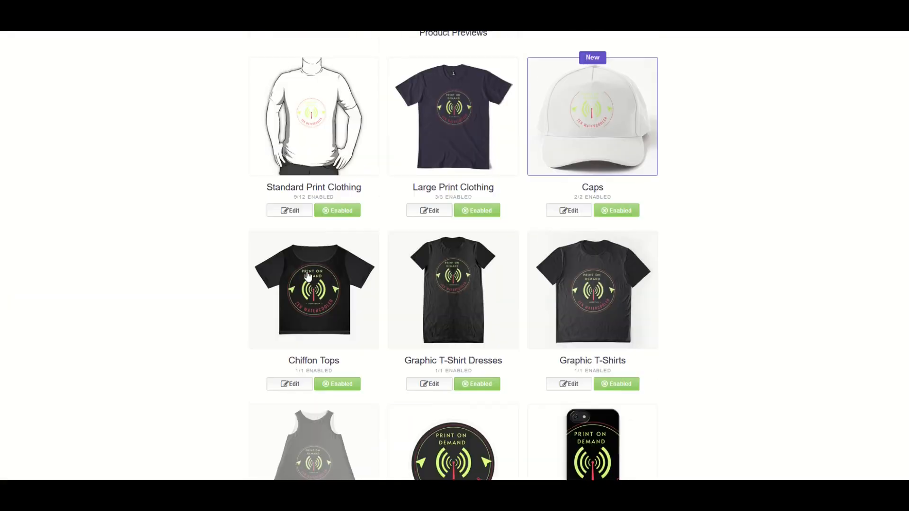
pyautogui.scroll(3)
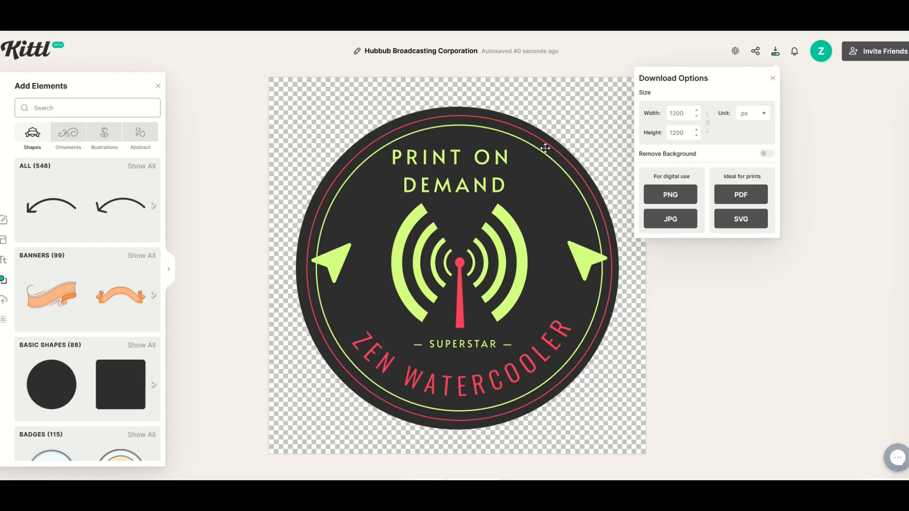
pyautogui.moveTo(773, 82)
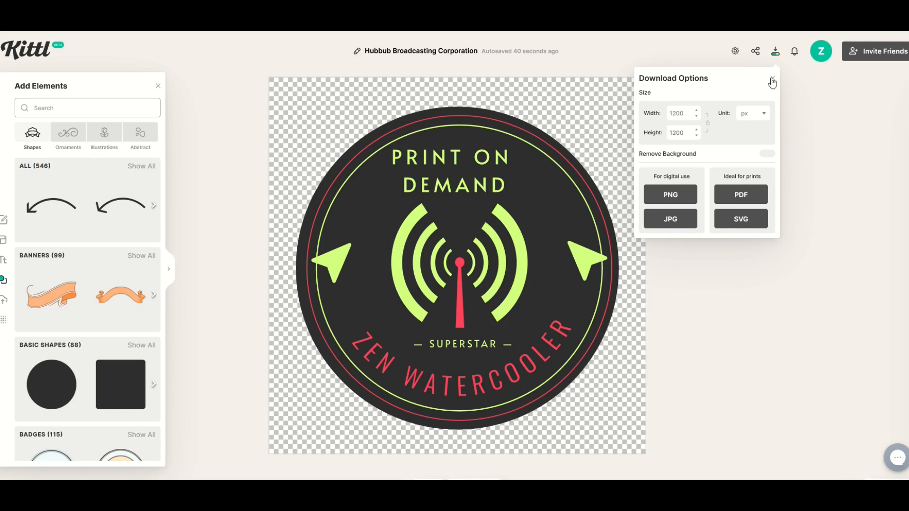
# - Close the Download Options panel, leaving the round badge on its transparent canvas
pyautogui.click(773, 81)
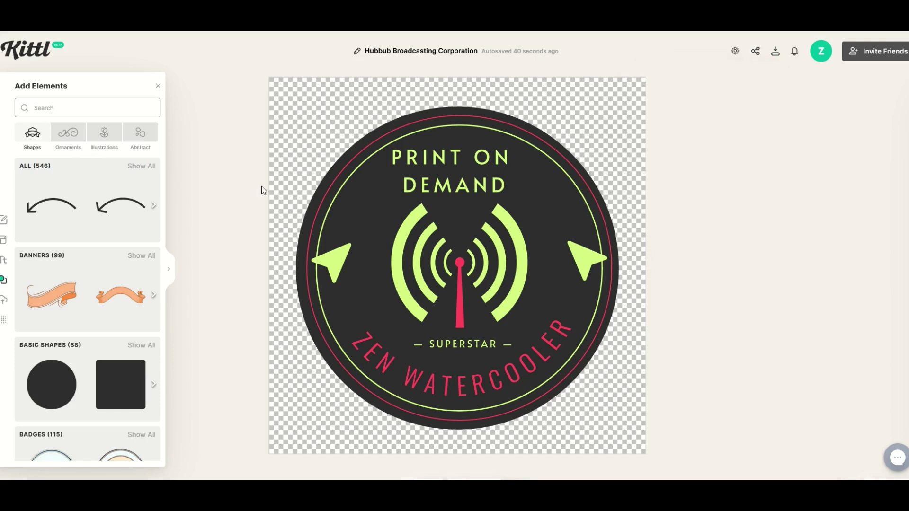